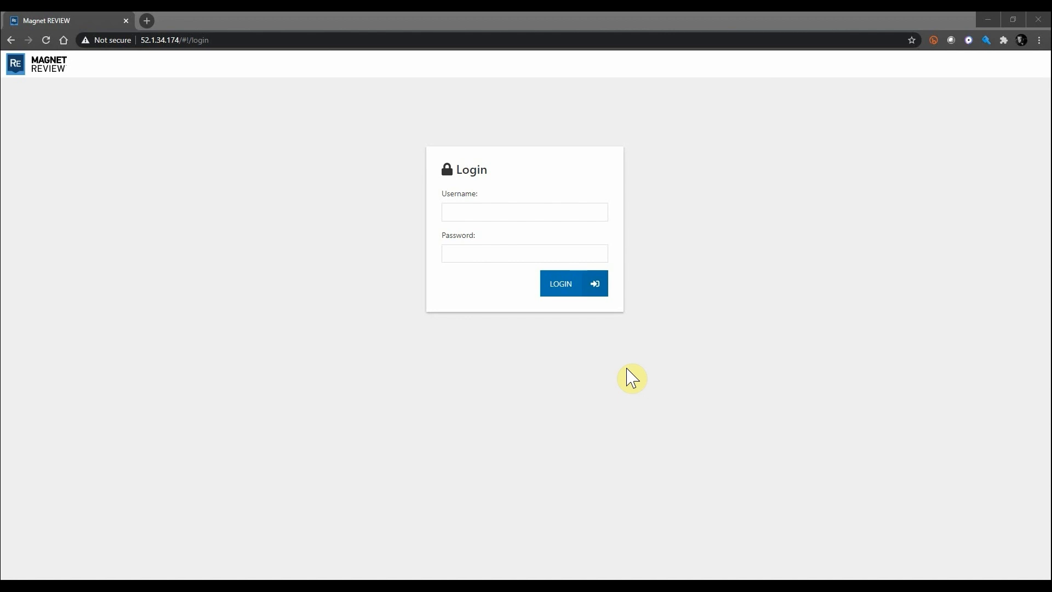
pyautogui.moveTo(562, 383)
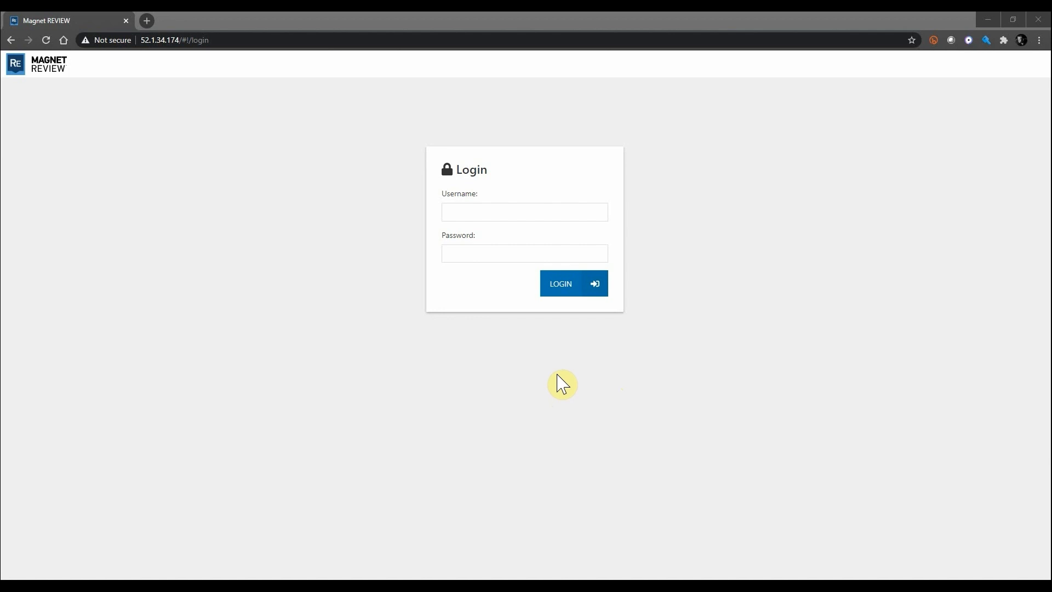
# Log in to Magnet REVIEW and reach the dashboard of six cases
pyautogui.click(568, 283)
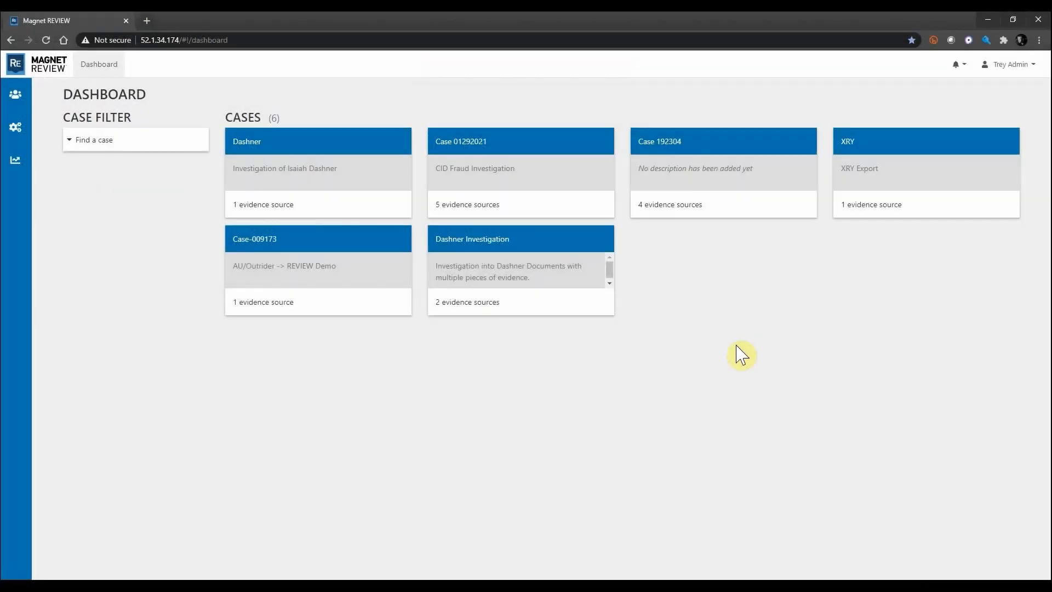
pyautogui.moveTo(98, 250)
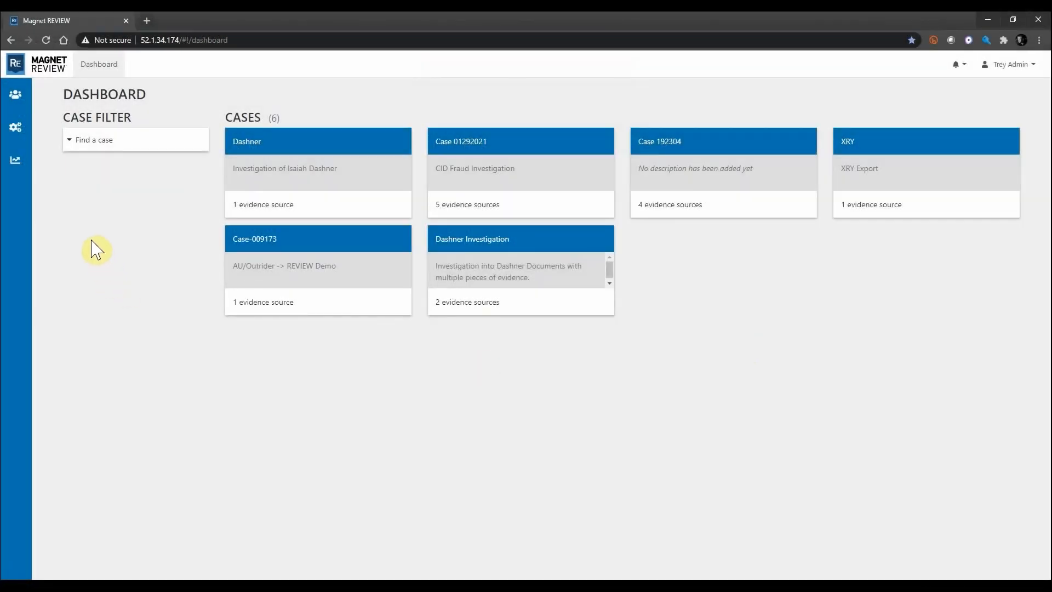
pyautogui.click(16, 128)
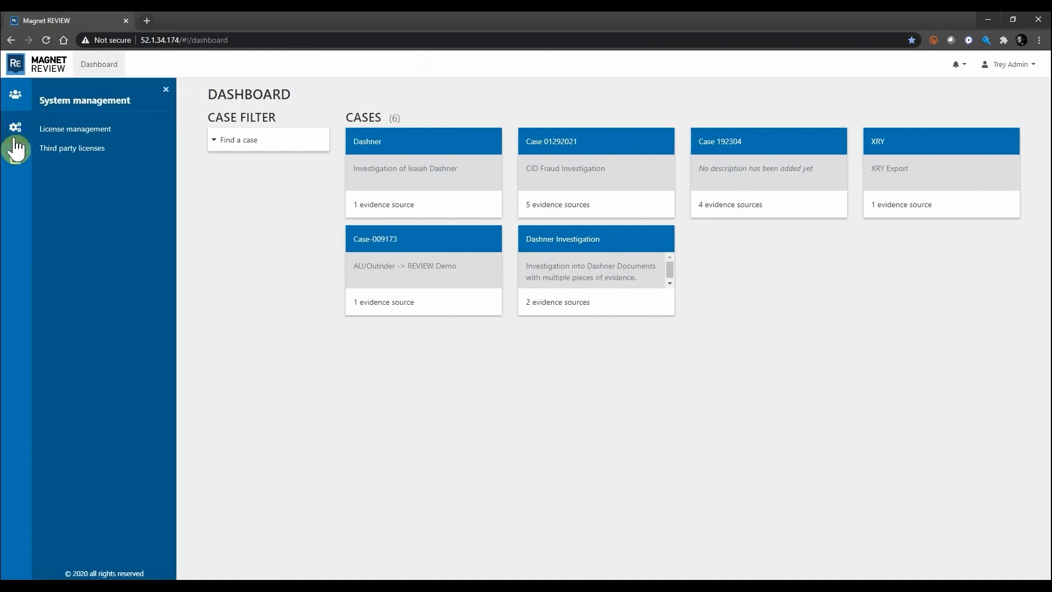
pyautogui.click(15, 167)
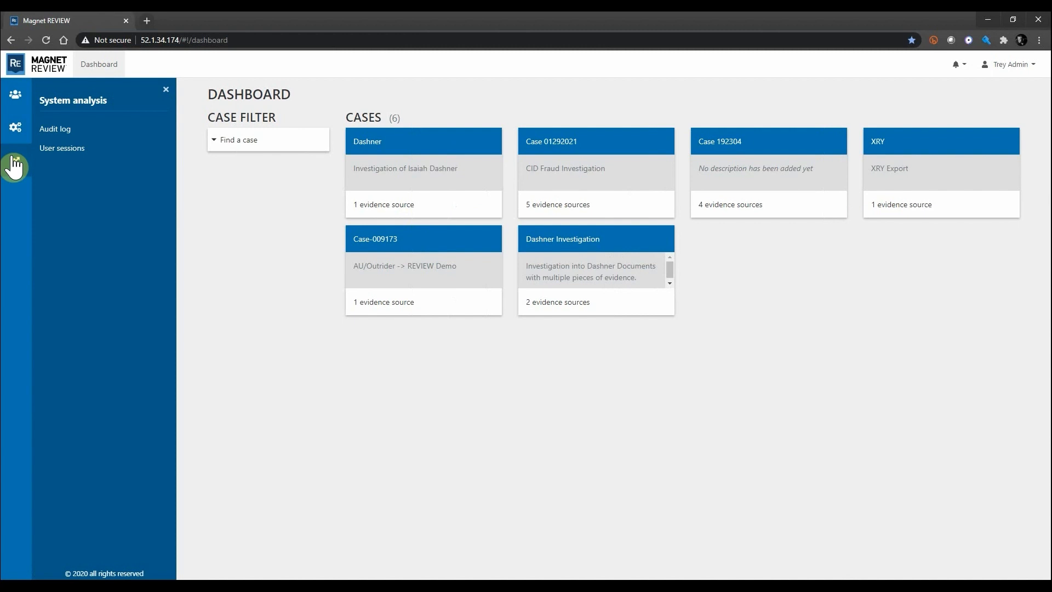
pyautogui.click(165, 89)
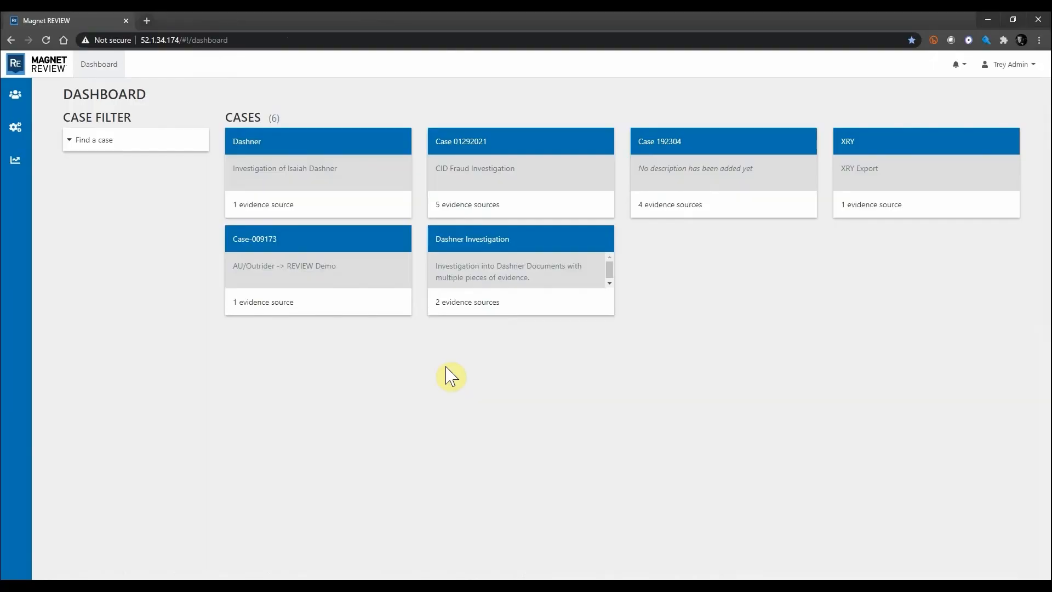
pyautogui.moveTo(595, 440)
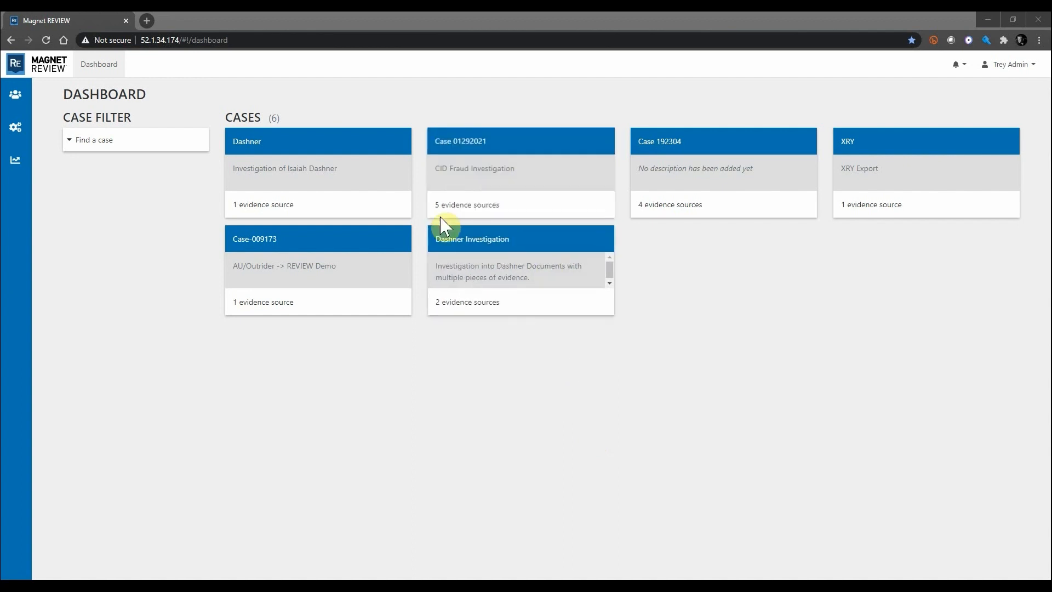
# View Case 01292021's five evidence sources, then return and open the Dashner case
pyautogui.click(520, 141)
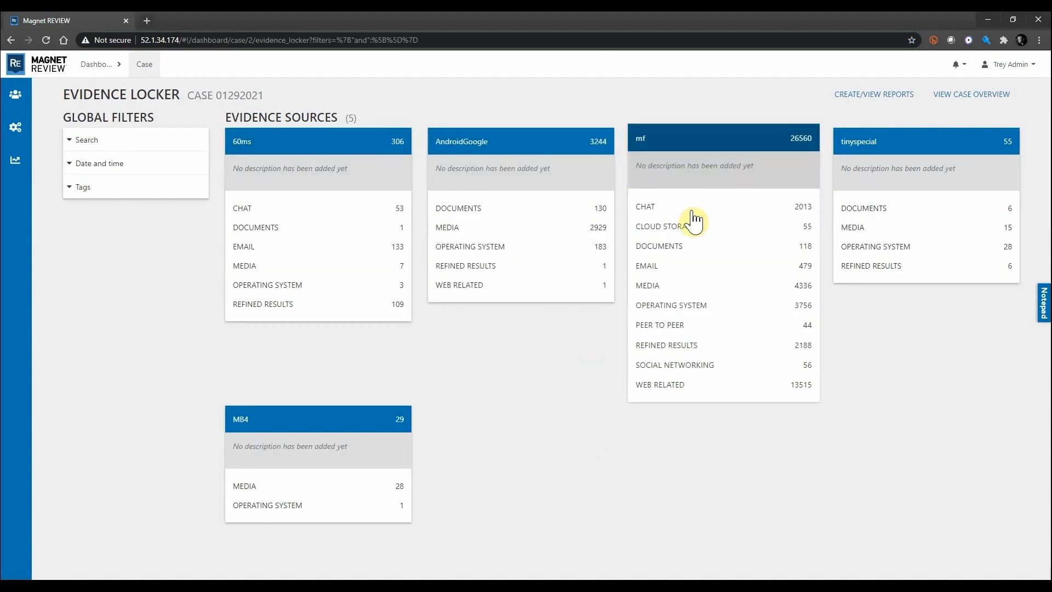
pyautogui.moveTo(480, 303)
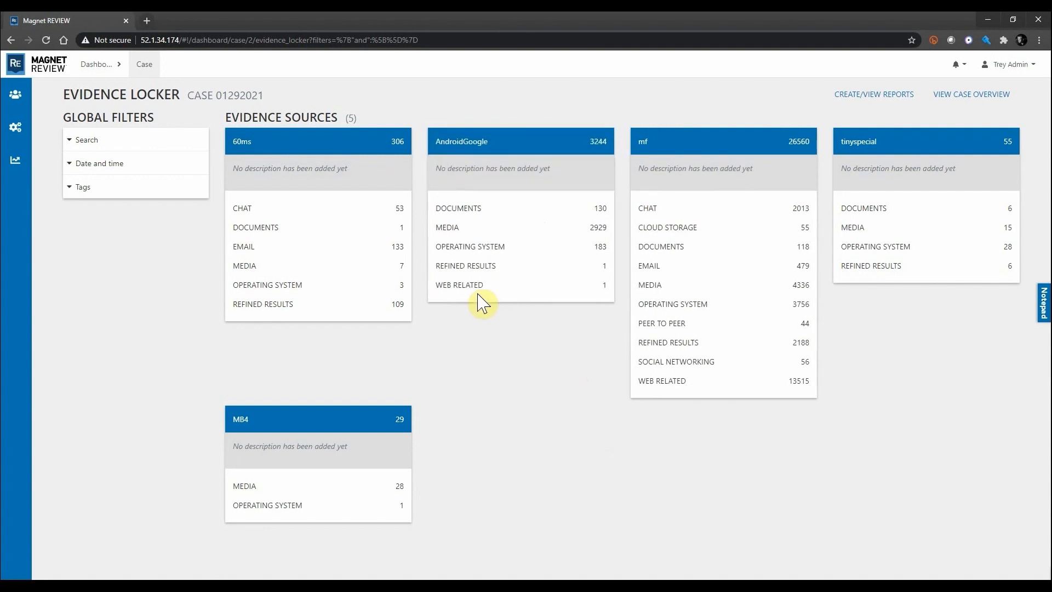
pyautogui.click(96, 64)
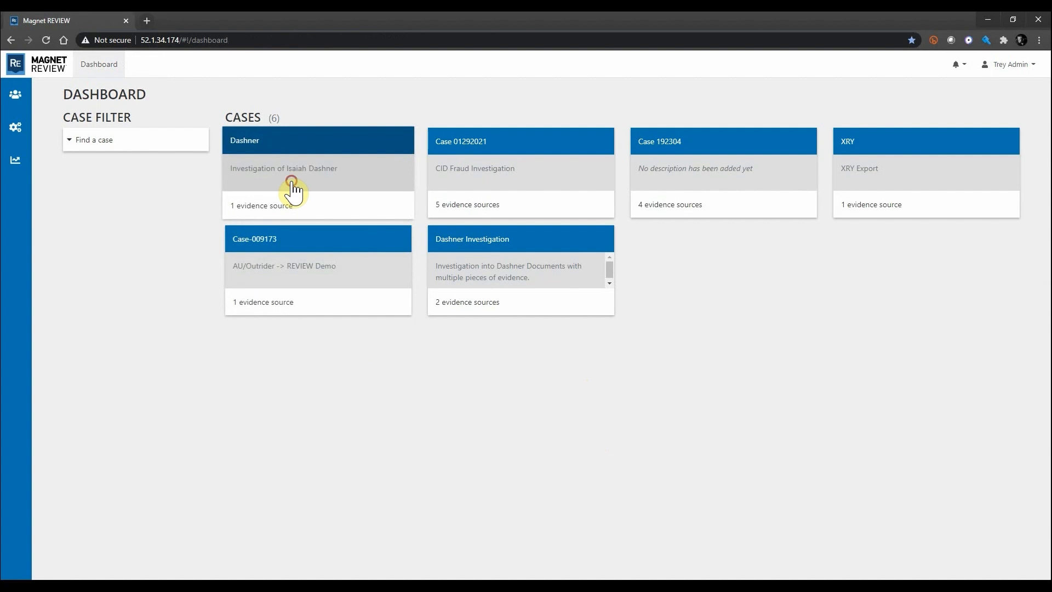
pyautogui.click(296, 188)
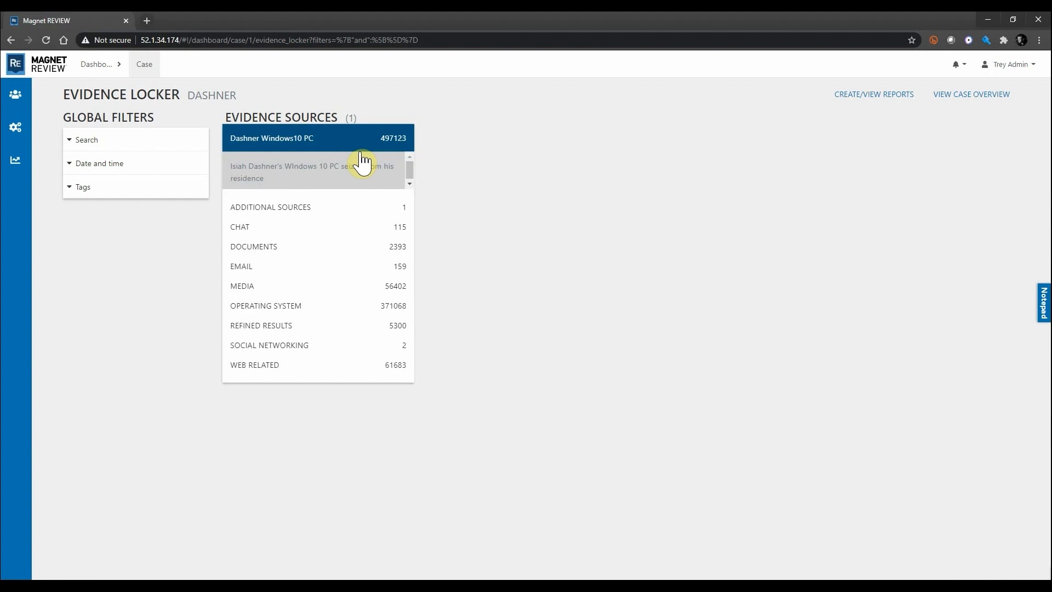
pyautogui.moveTo(322, 356)
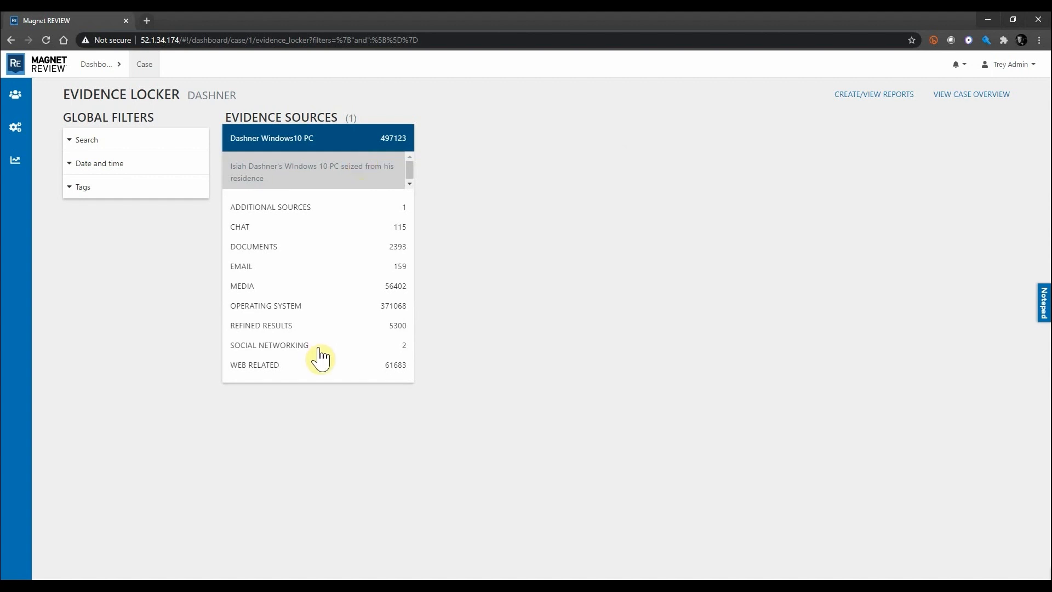
# Open the textfiles.com methmethod.txt record from the Dashner PC's Chrome Bookmarks
pyautogui.click(255, 364)
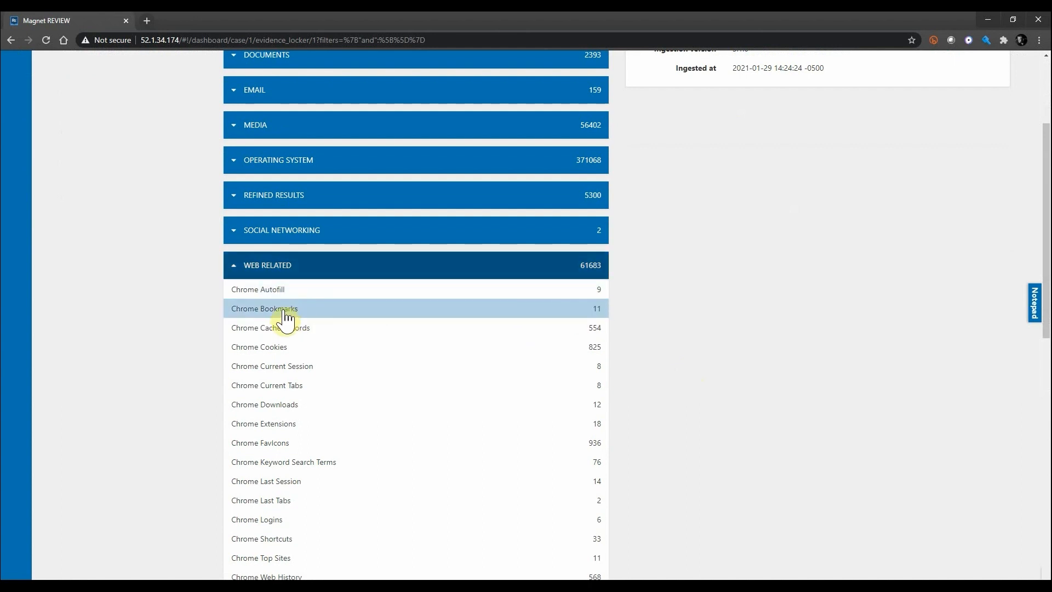
pyautogui.click(264, 308)
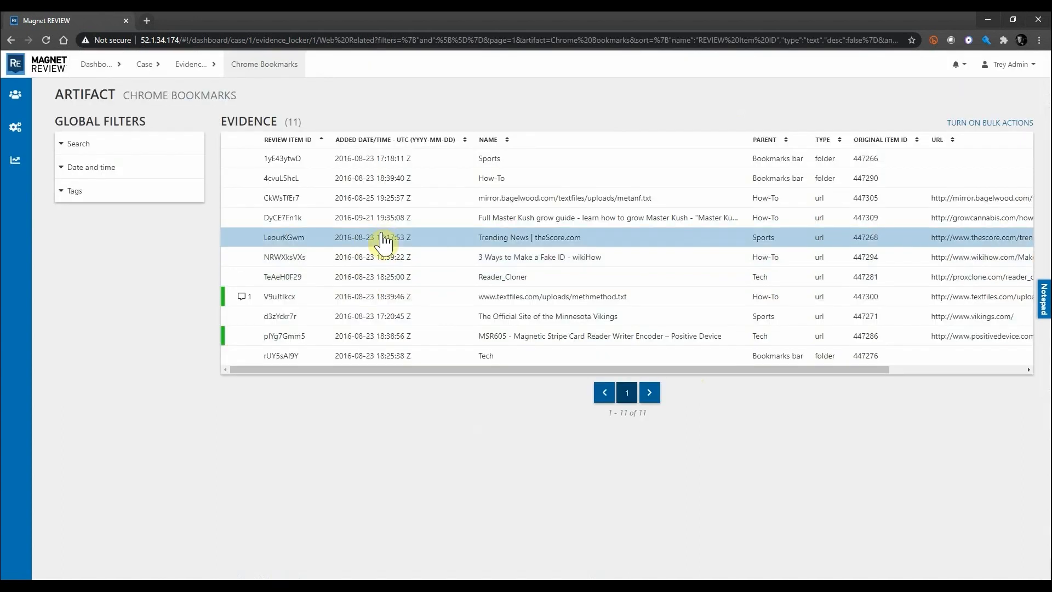
pyautogui.moveTo(369, 260)
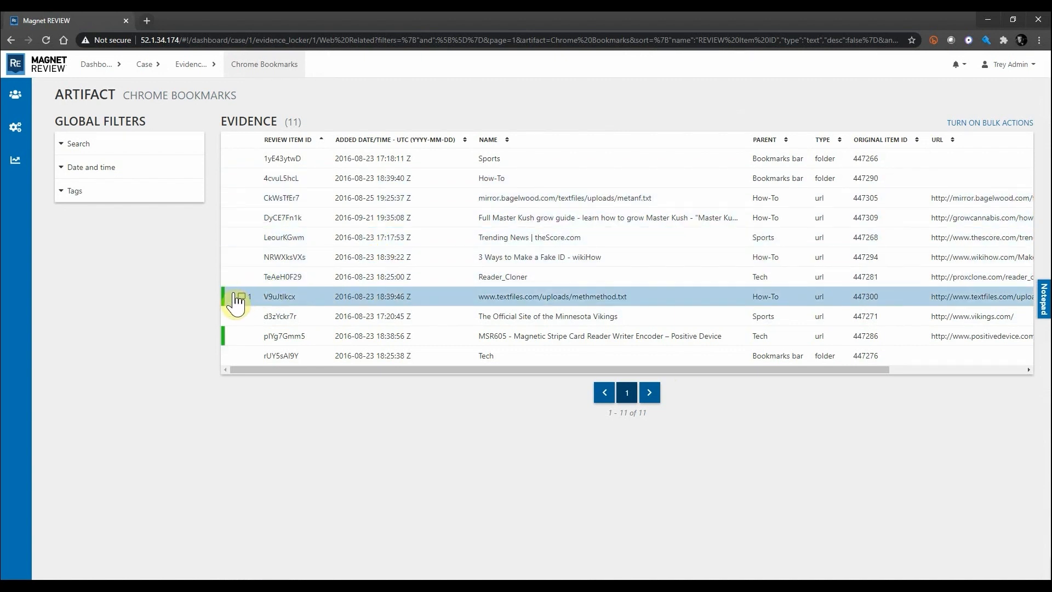
pyautogui.click(392, 336)
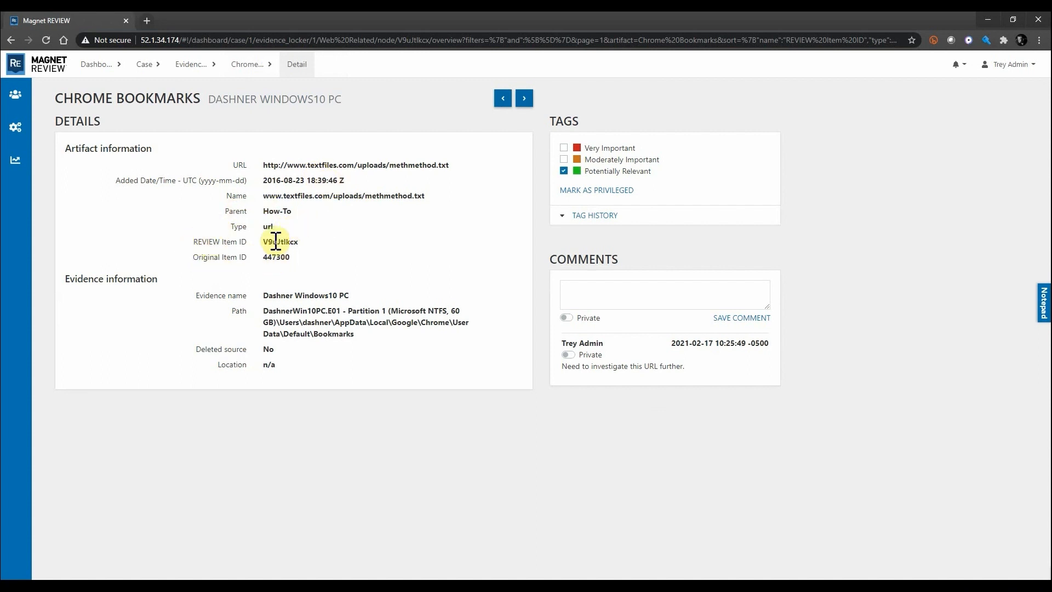
pyautogui.moveTo(275, 245)
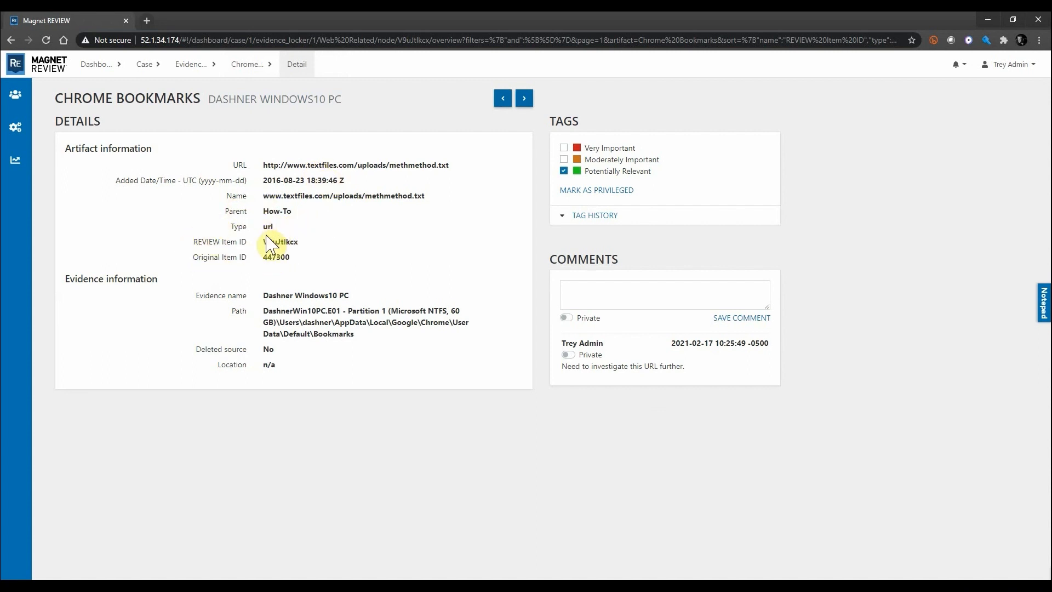
pyautogui.click(565, 171)
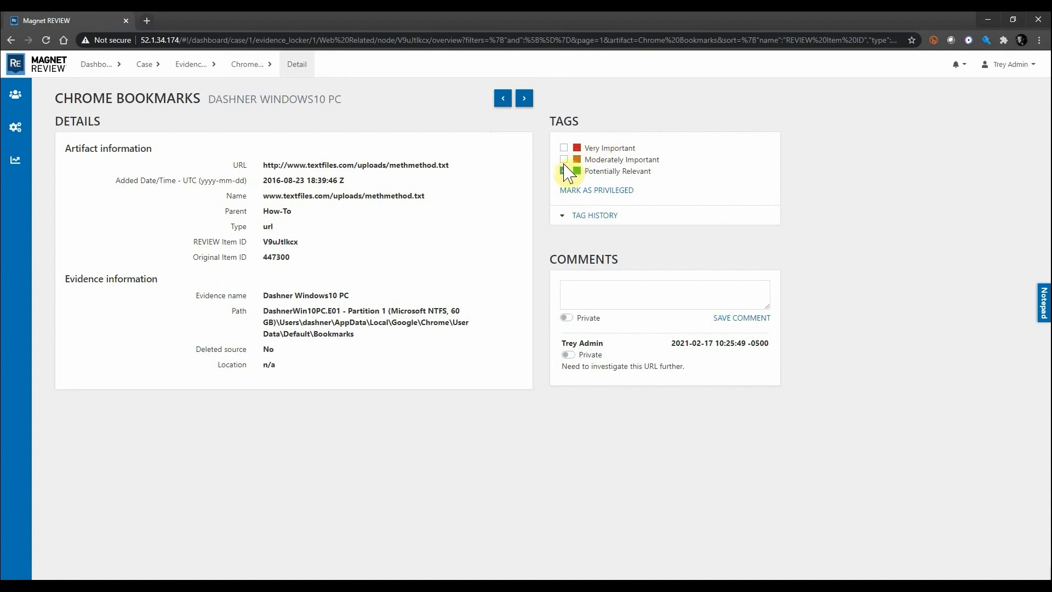
pyautogui.click(564, 171)
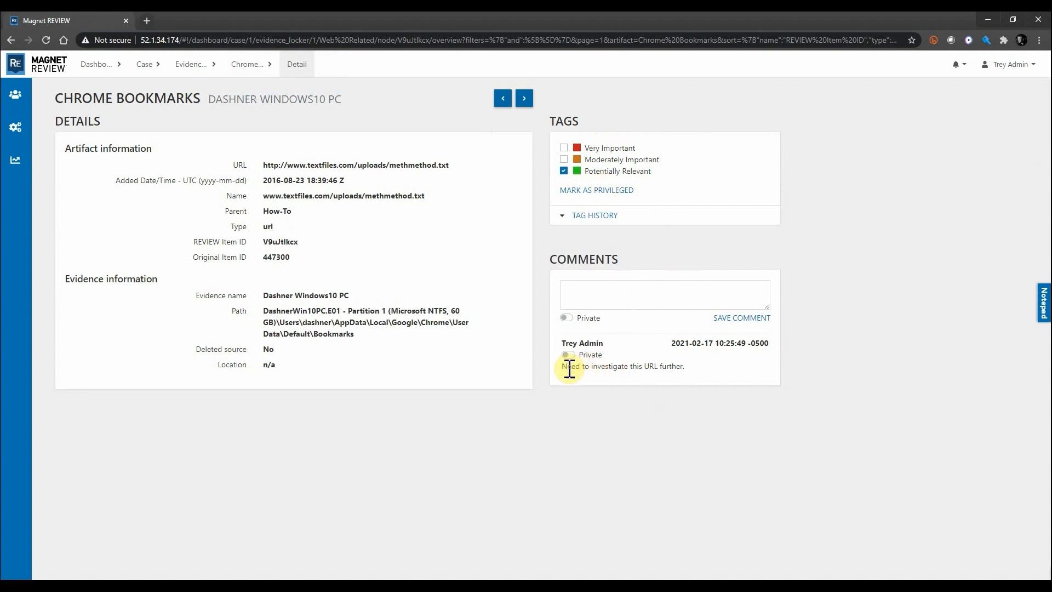
pyautogui.moveTo(685, 367)
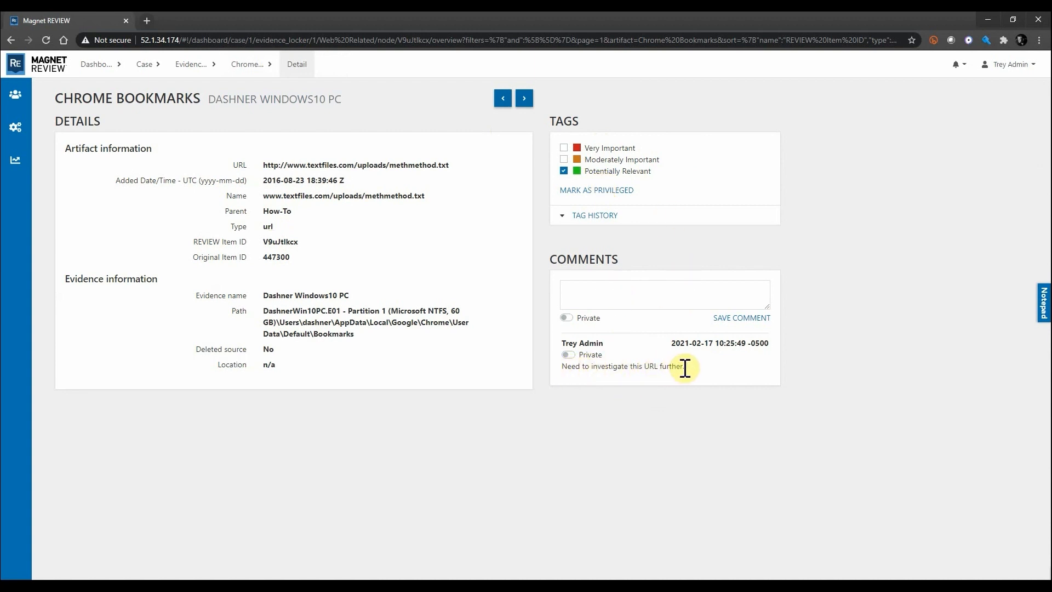
pyautogui.moveTo(388, 165)
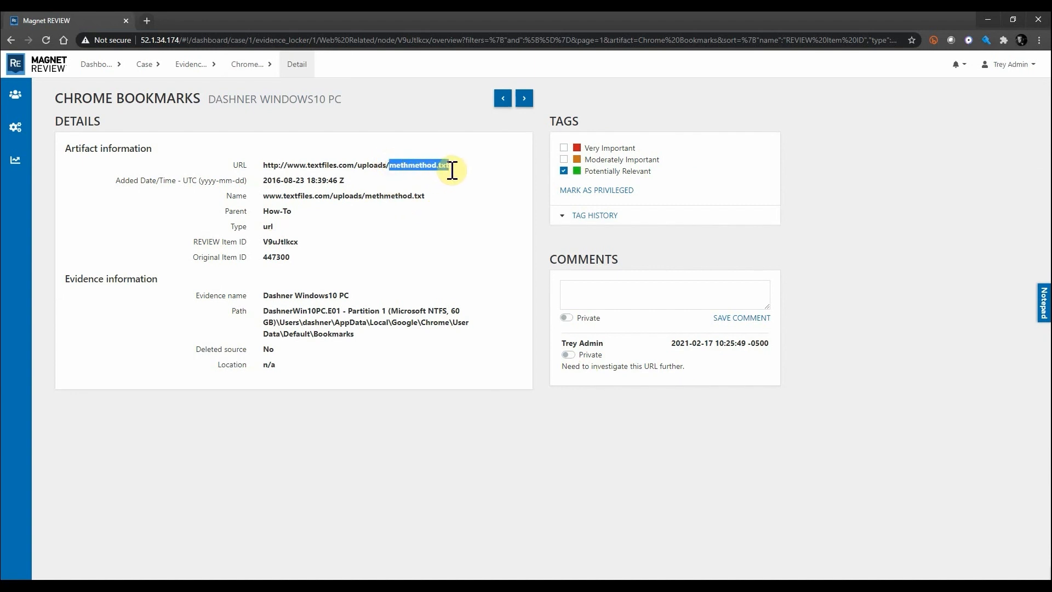
pyautogui.moveTo(201, 64)
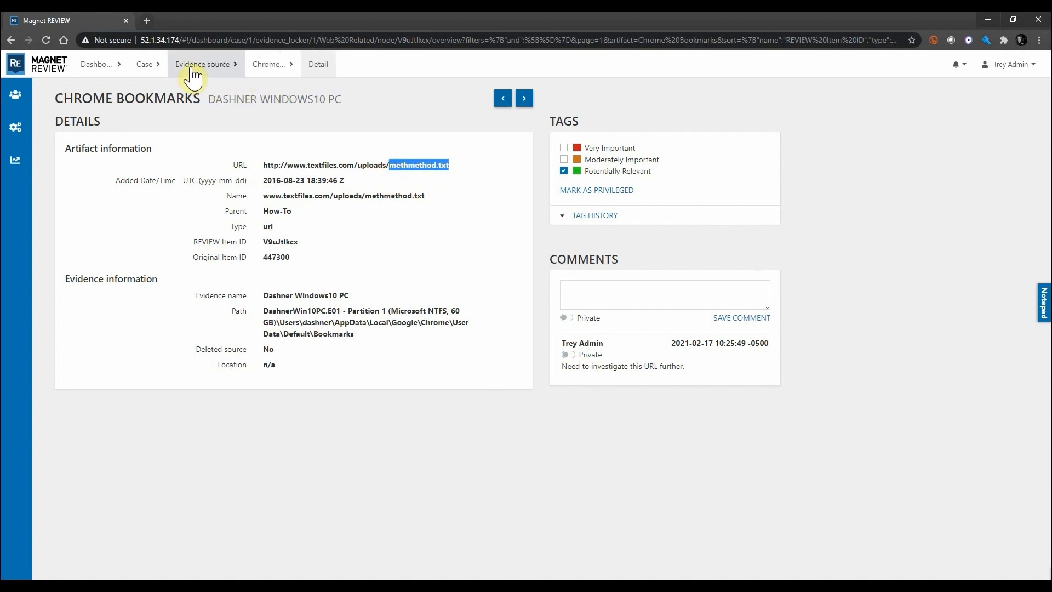
# Search the Dashner Windows10 PC evidence for methmethod.txt, returning 14 items
pyautogui.click(202, 63)
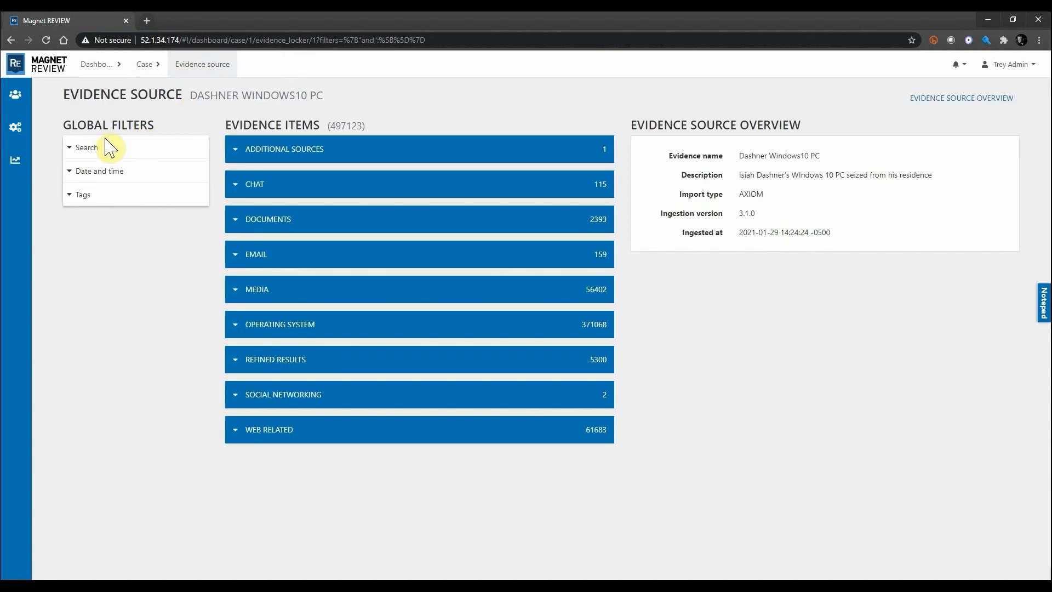
pyautogui.moveTo(90, 158)
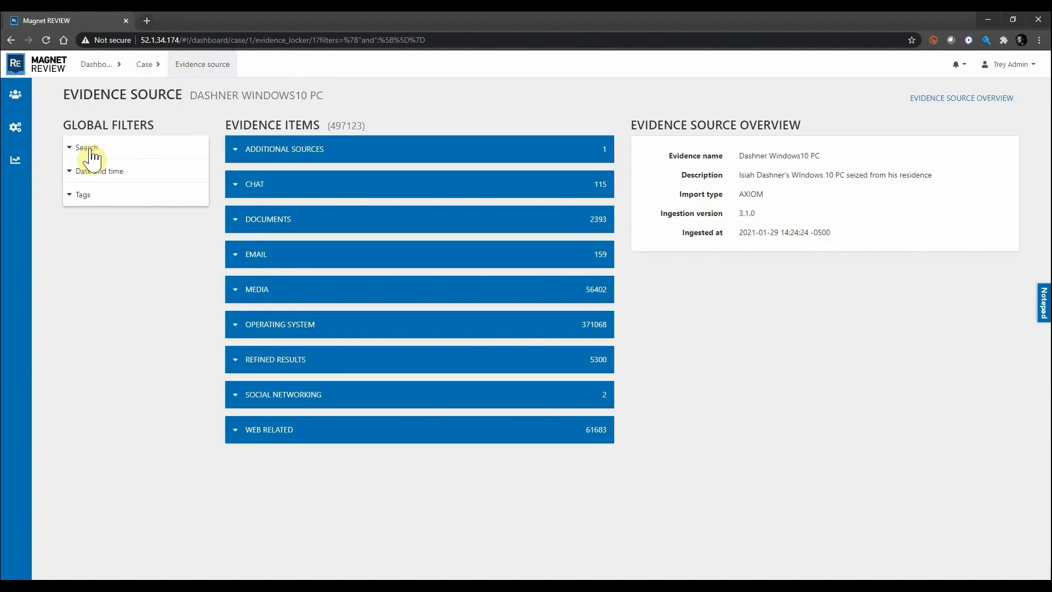
pyautogui.click(86, 147)
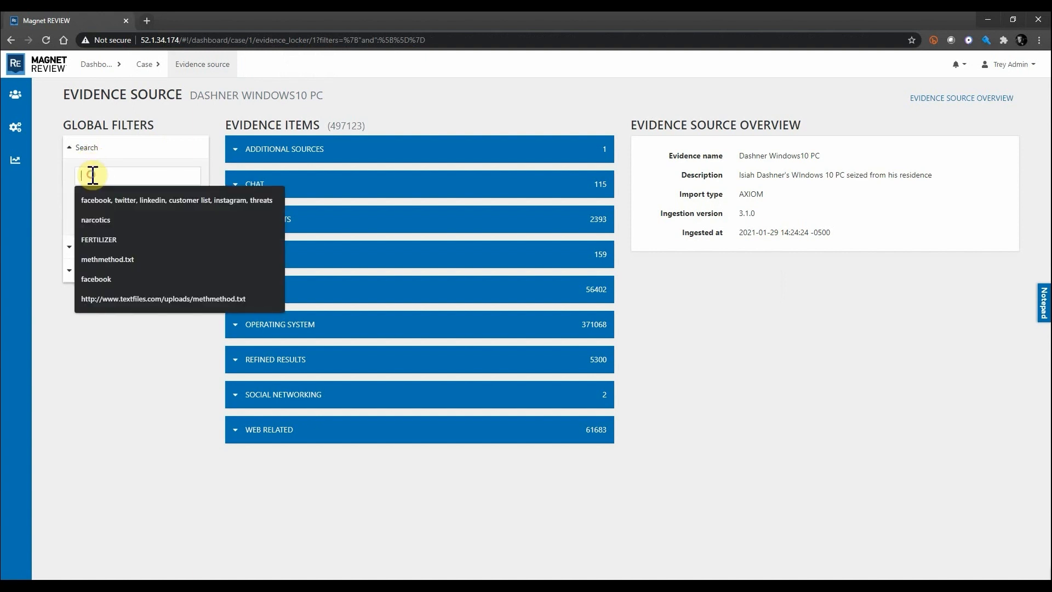
pyautogui.click(107, 259)
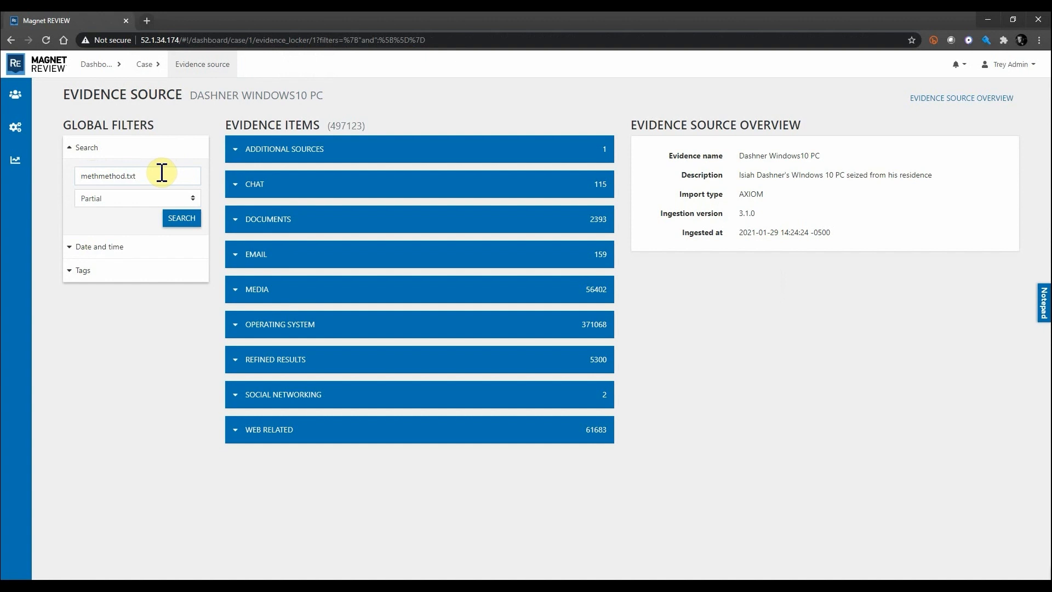
pyautogui.click(181, 218)
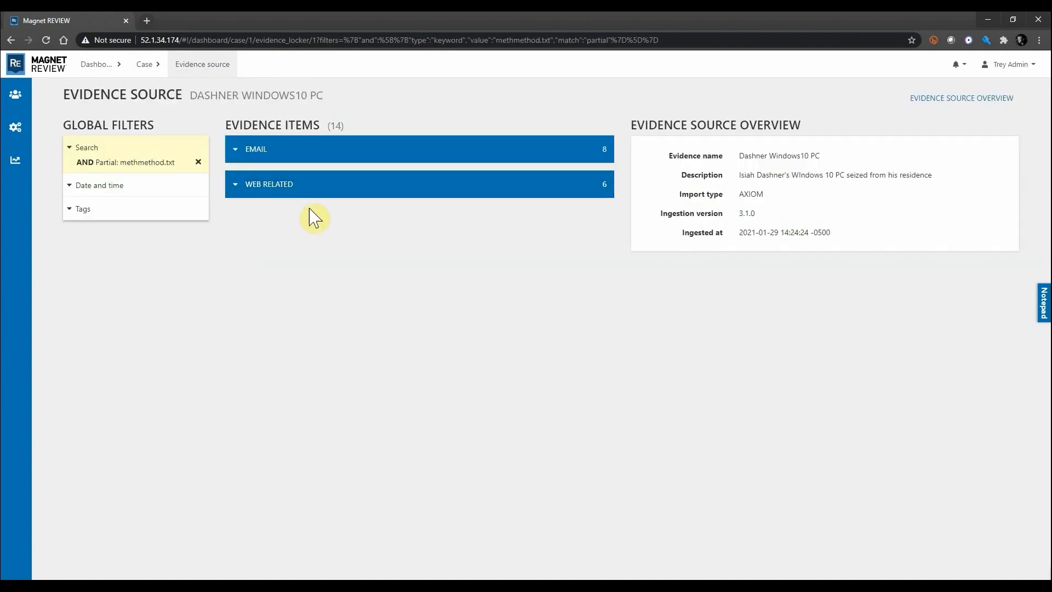
pyautogui.moveTo(352, 126)
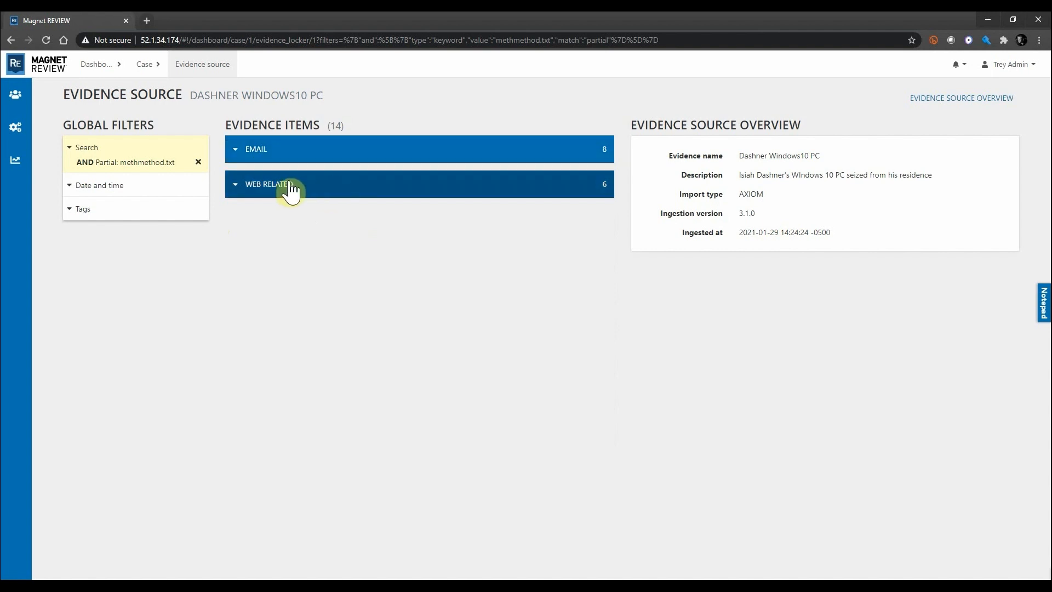
pyautogui.moveTo(313, 188)
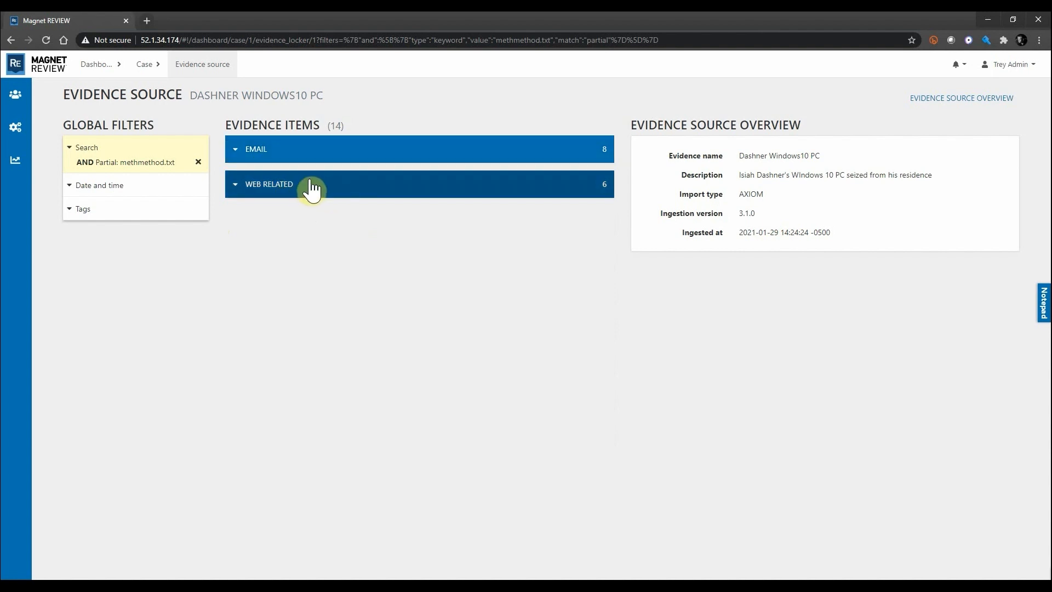
pyautogui.moveTo(174, 179)
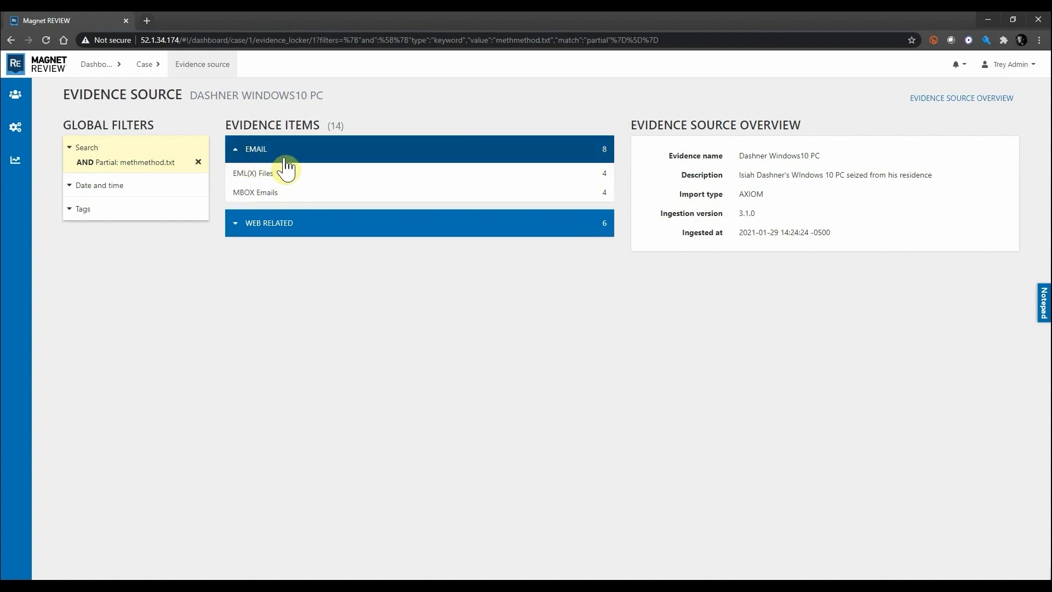
# Open the 'Get moving' email from EML(X) Files and tag it Very Important
pyautogui.click(254, 174)
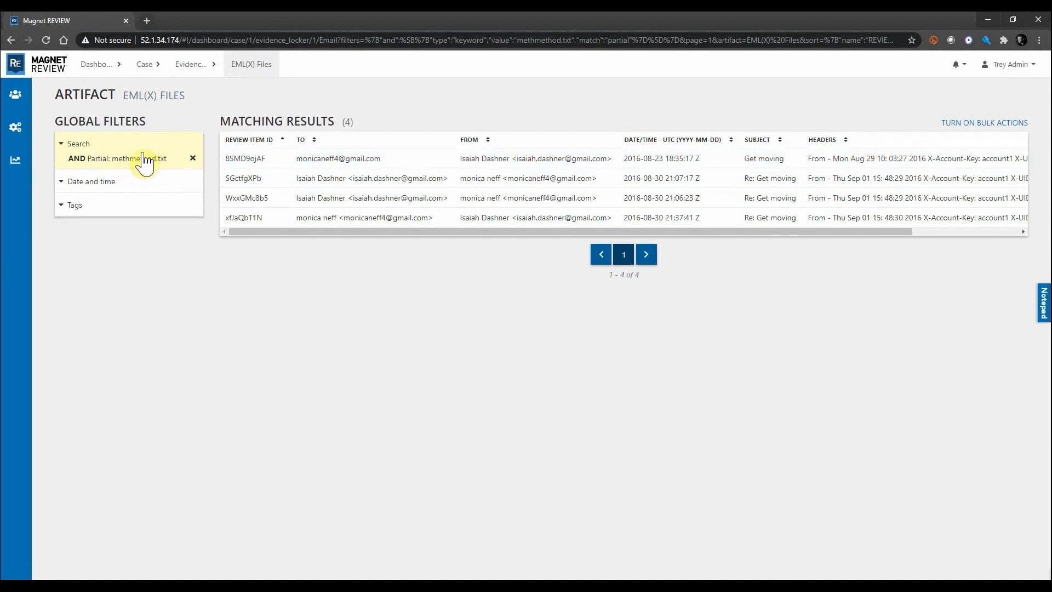
pyautogui.click(246, 159)
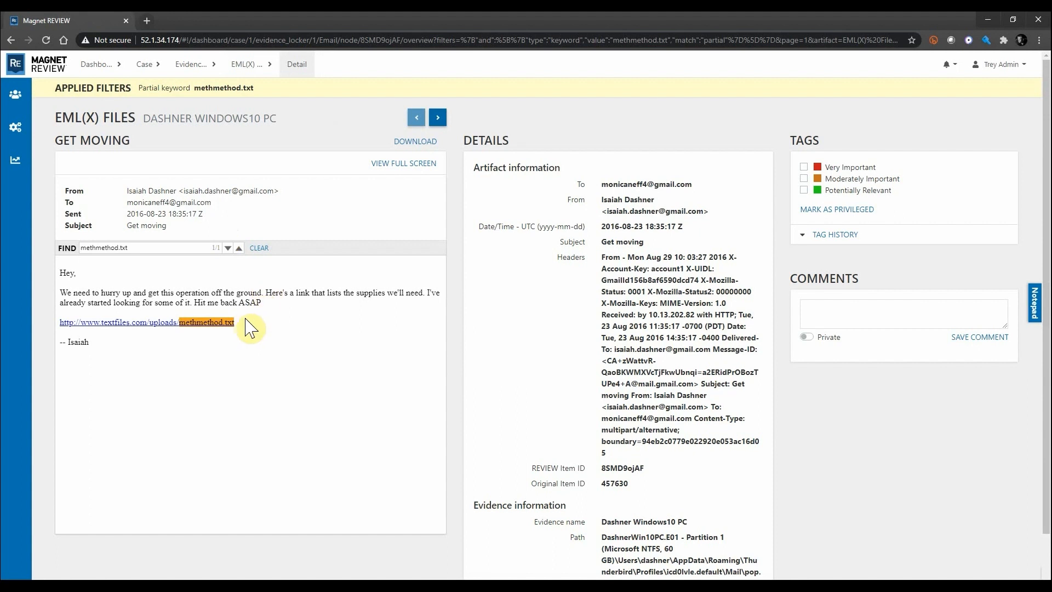
pyautogui.moveTo(147, 334)
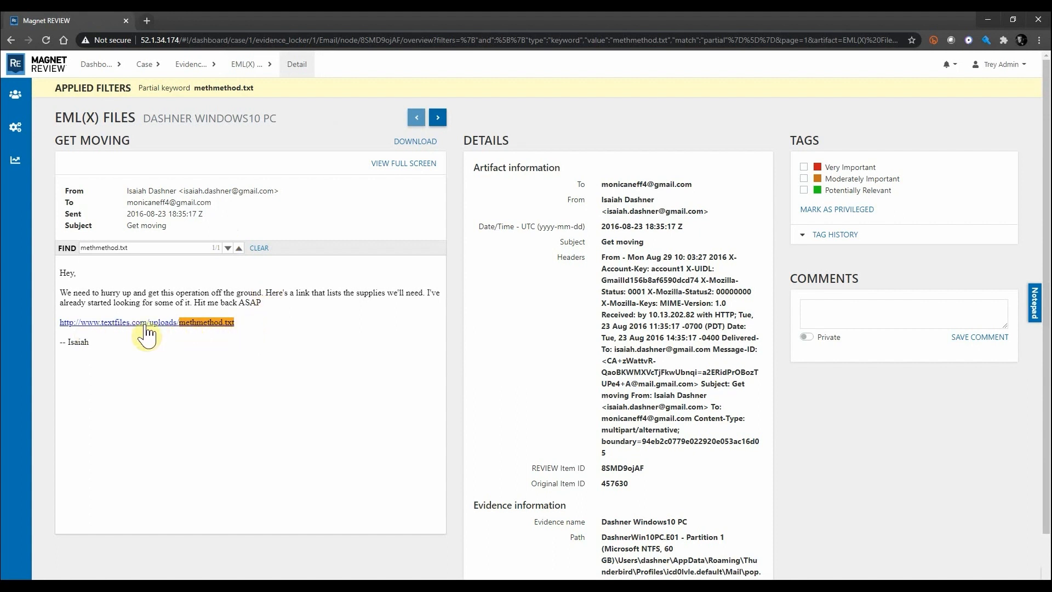
pyautogui.click(804, 96)
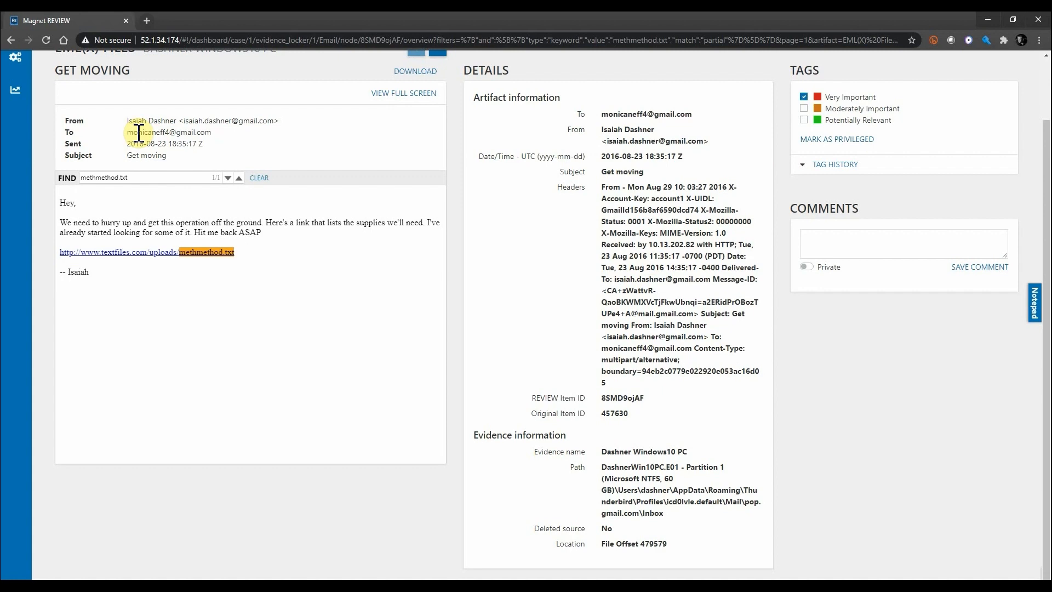
pyautogui.click(1036, 303)
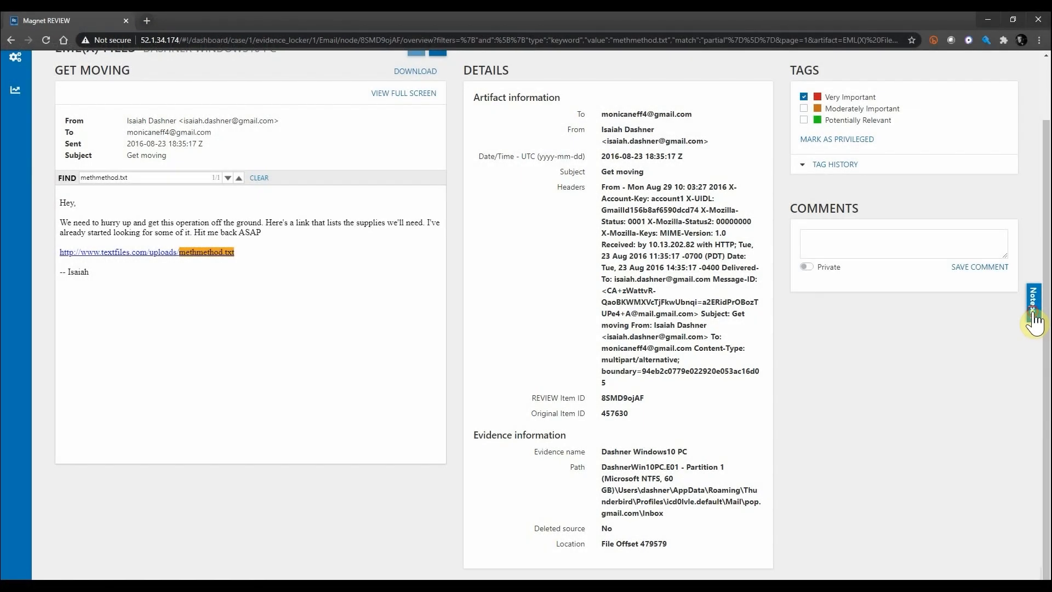
# Write the notepad note 'Investigate Dashner / Monica connection.'
pyautogui.click(1035, 309)
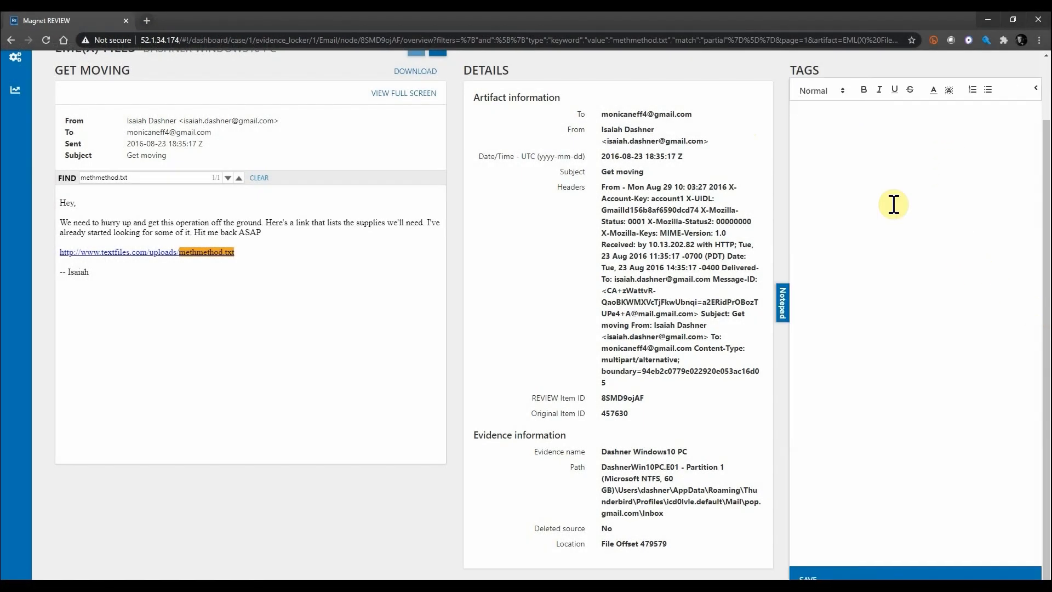
pyautogui.click(892, 113)
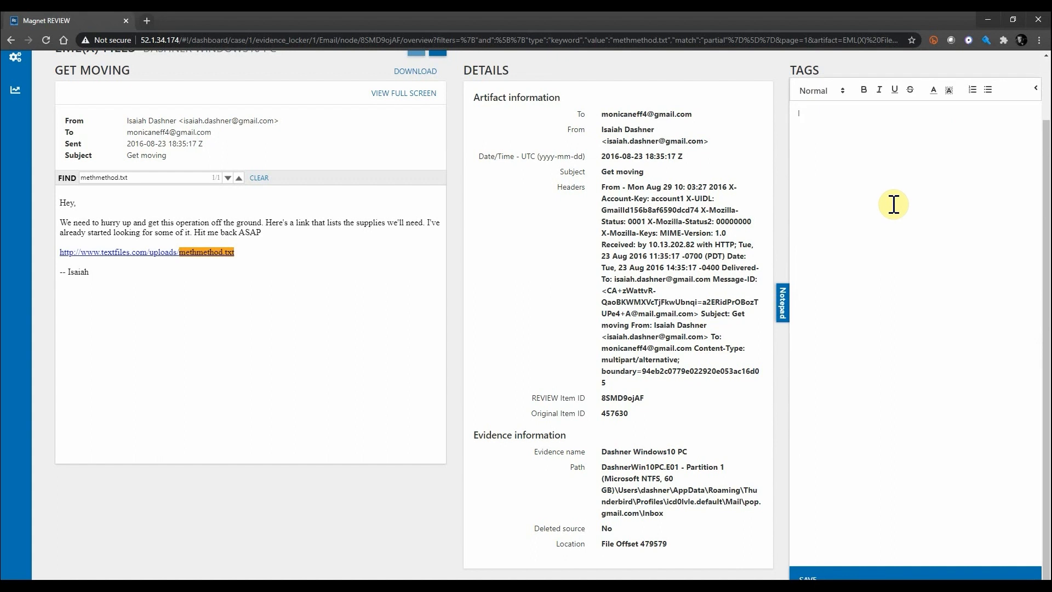
pyautogui.write('Investigate Dashner')
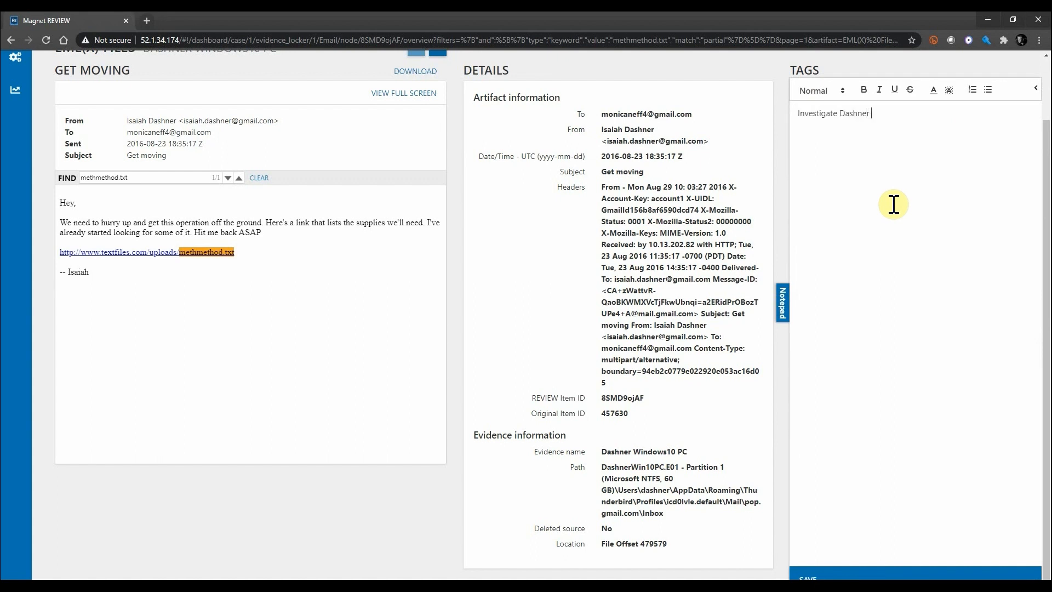
pyautogui.write('/ Monica co')
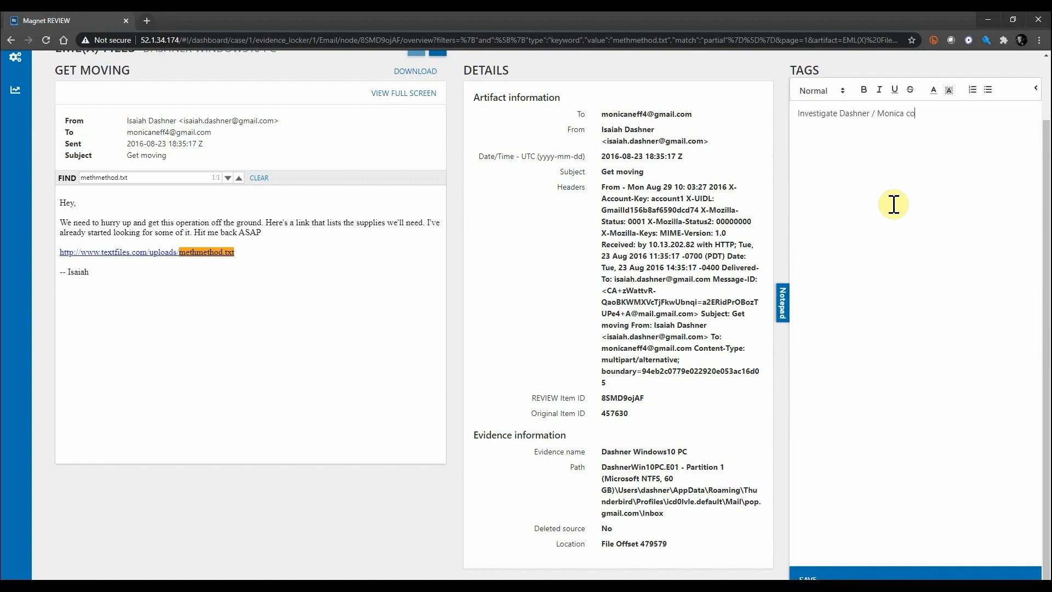
pyautogui.write('nnection.')
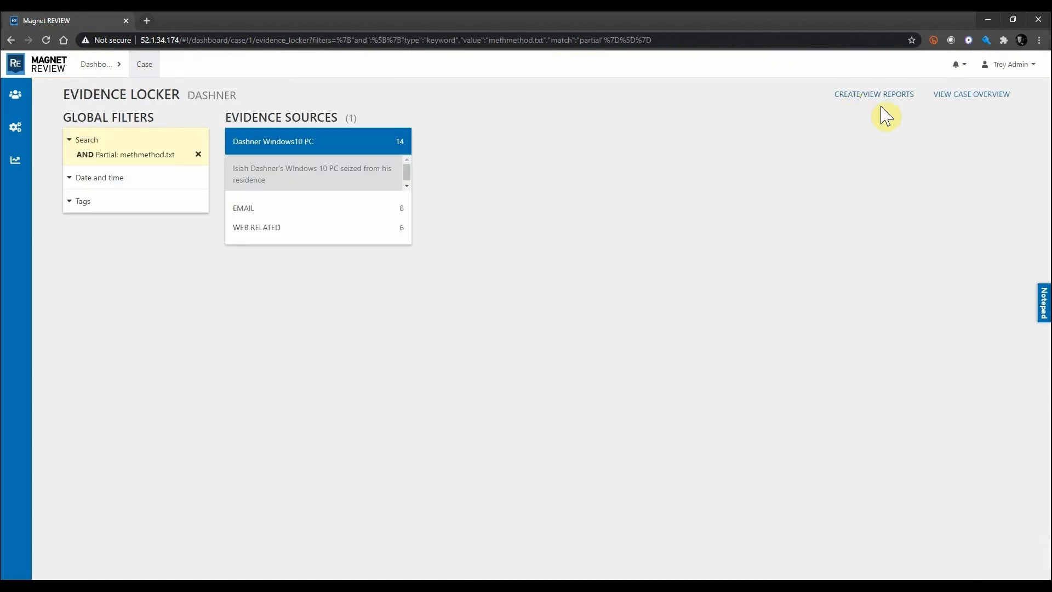
# Download the Dashner Initial Report from the case's list of six reports
pyautogui.click(873, 94)
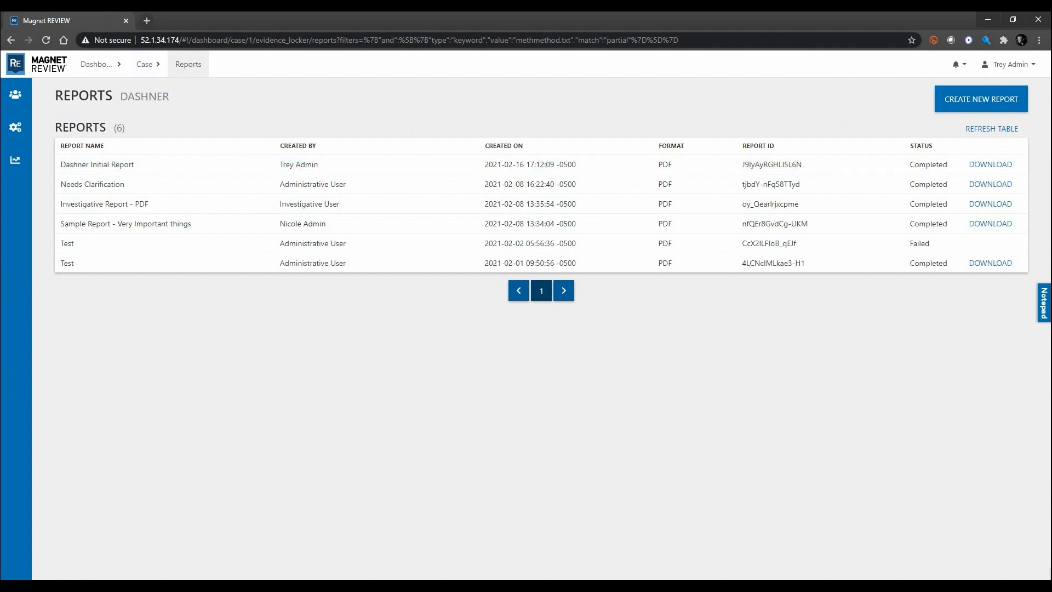
pyautogui.click(991, 164)
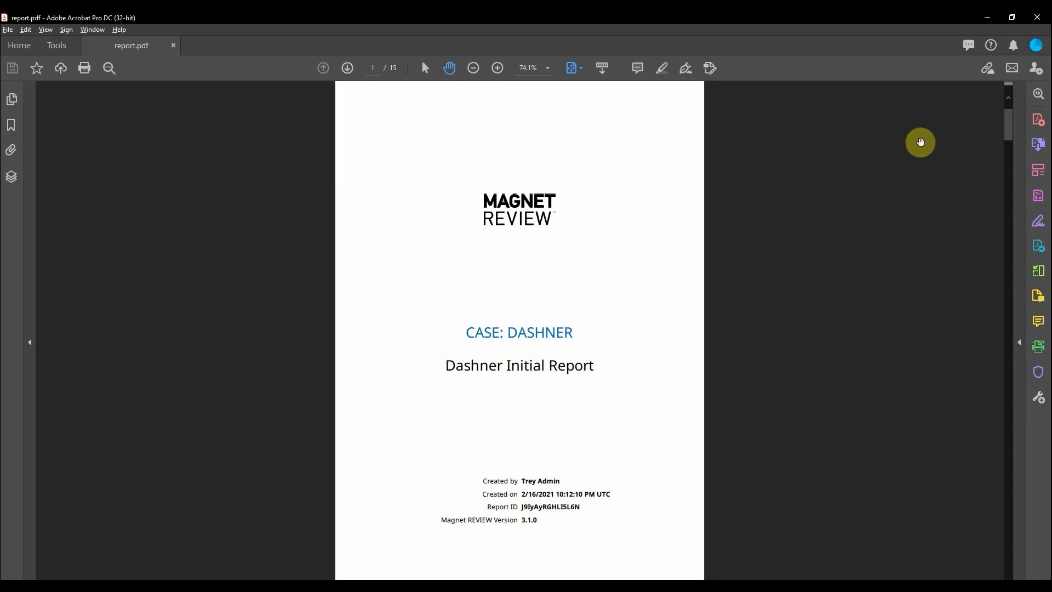
pyautogui.moveTo(1012, 137)
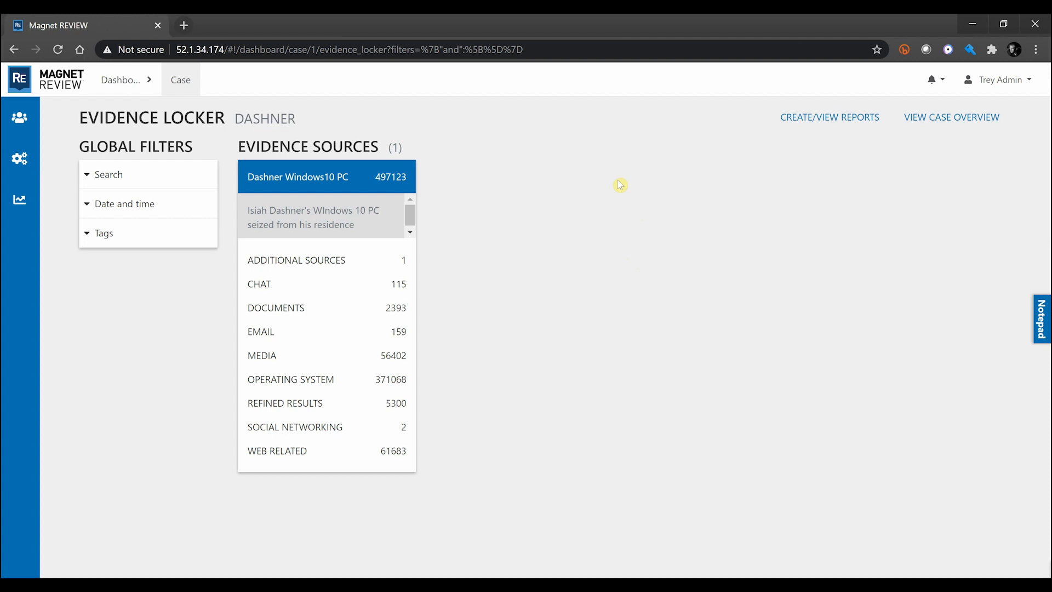
pyautogui.moveTo(763, 167)
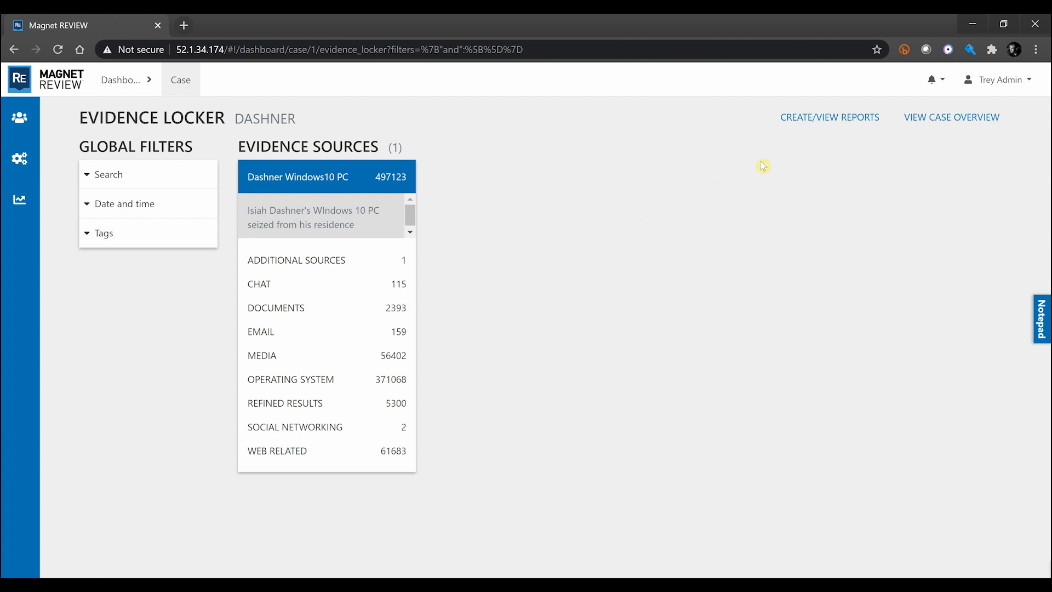
# Reopen the Dashner reports list and show the audit log and user sessions options
pyautogui.click(829, 117)
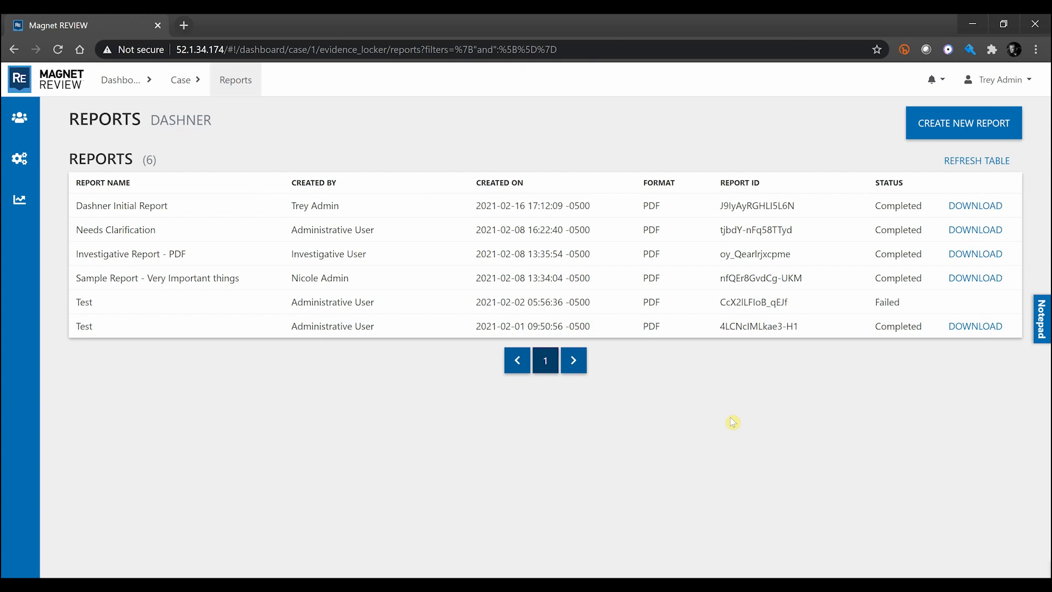
pyautogui.moveTo(736, 423)
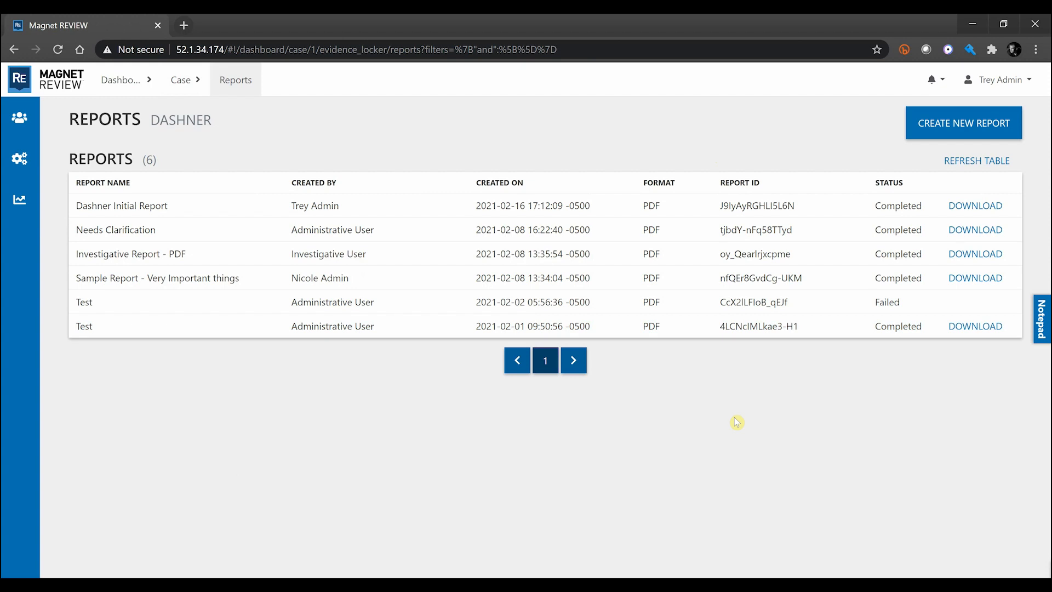
pyautogui.moveTo(975, 230)
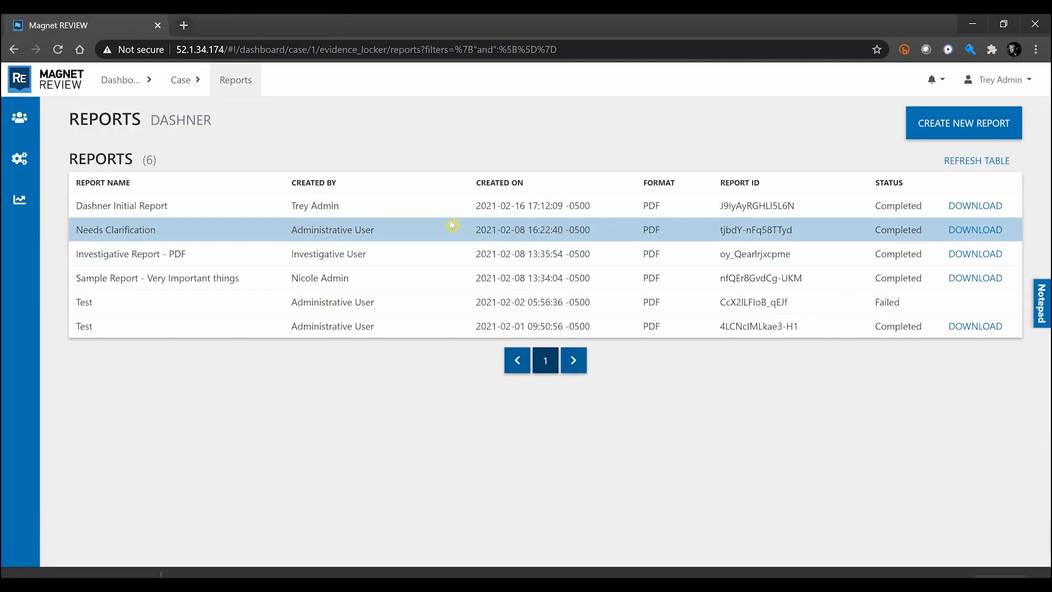
pyautogui.click(20, 200)
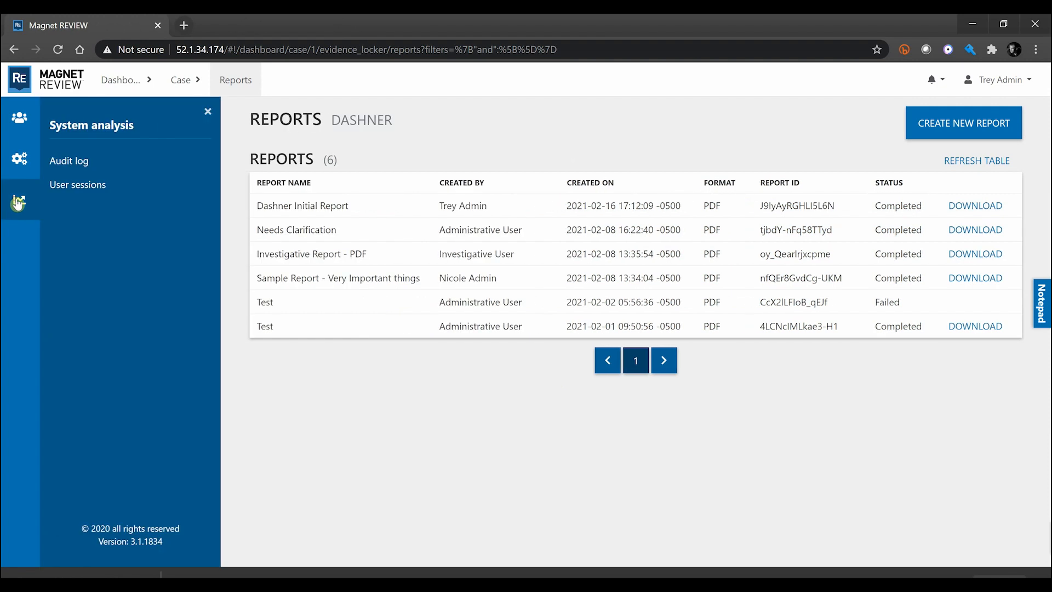
# Open the 2001-entry audit log and select the latest Dashner download's Report Id
pyautogui.click(69, 161)
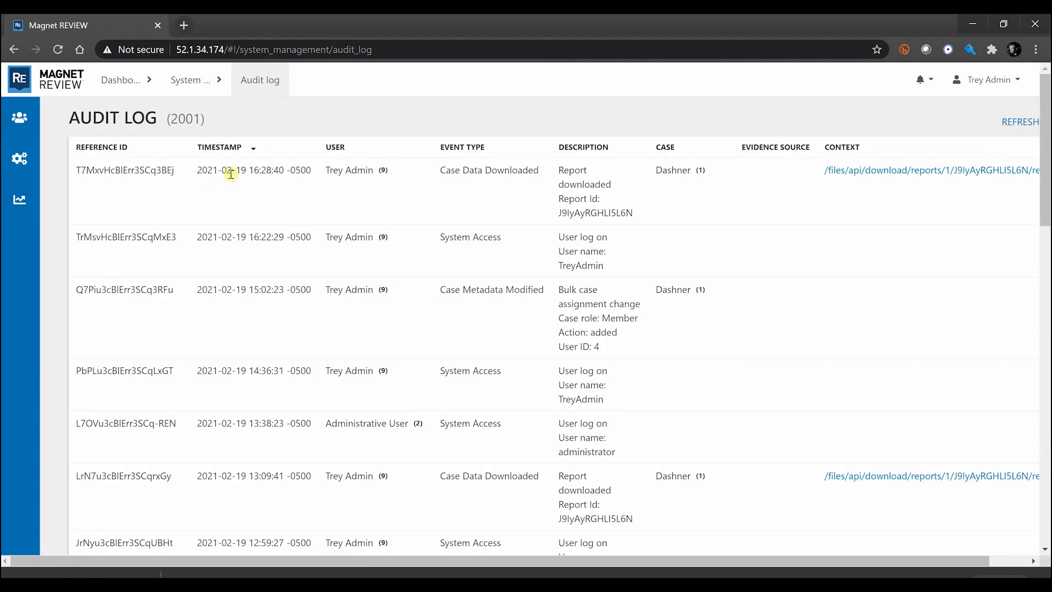
pyautogui.moveTo(247, 181)
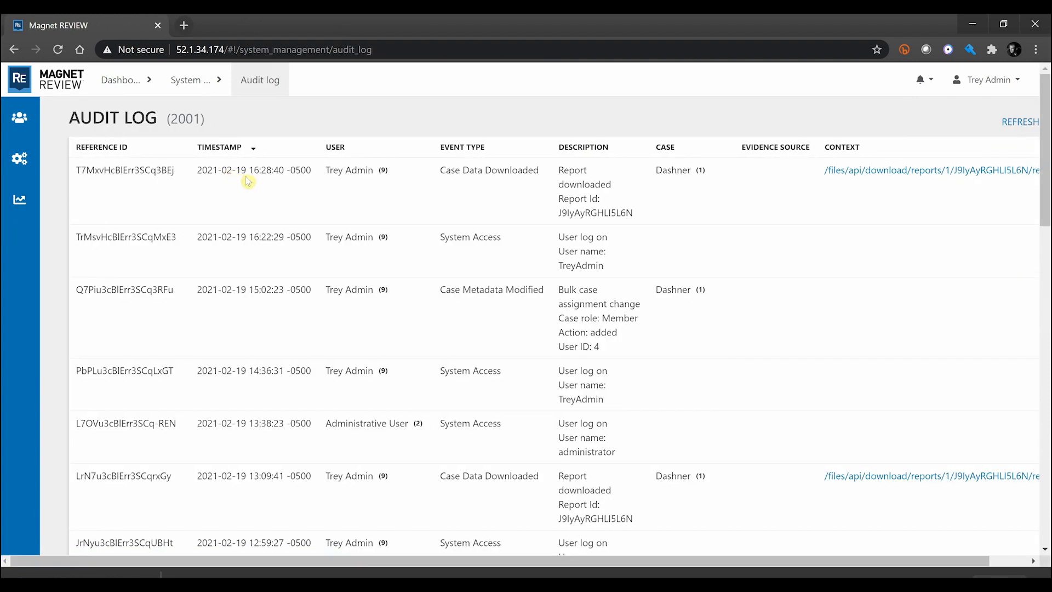
pyautogui.moveTo(134, 166)
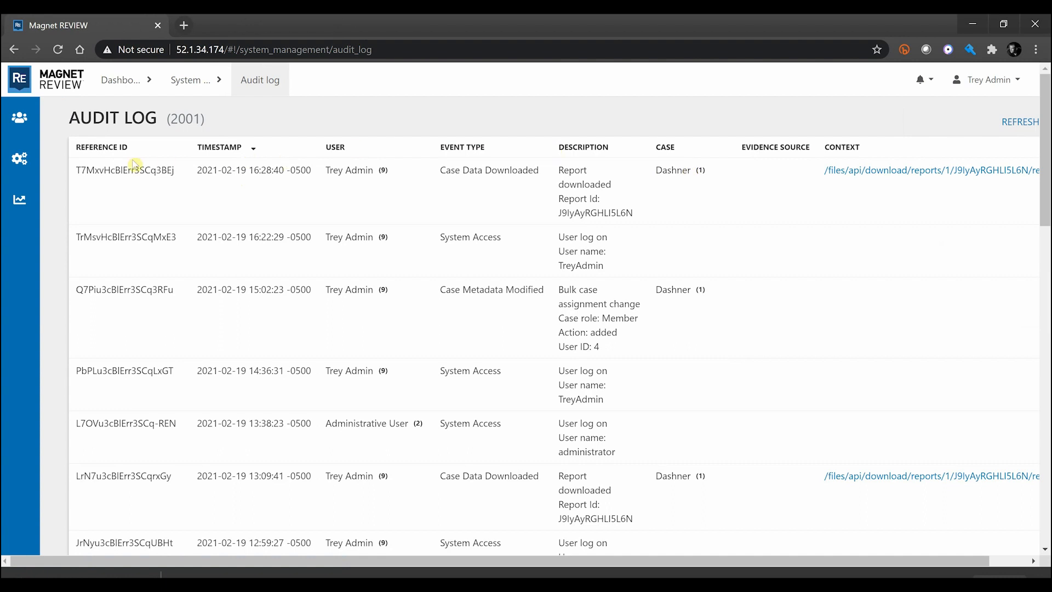
pyautogui.moveTo(540, 176)
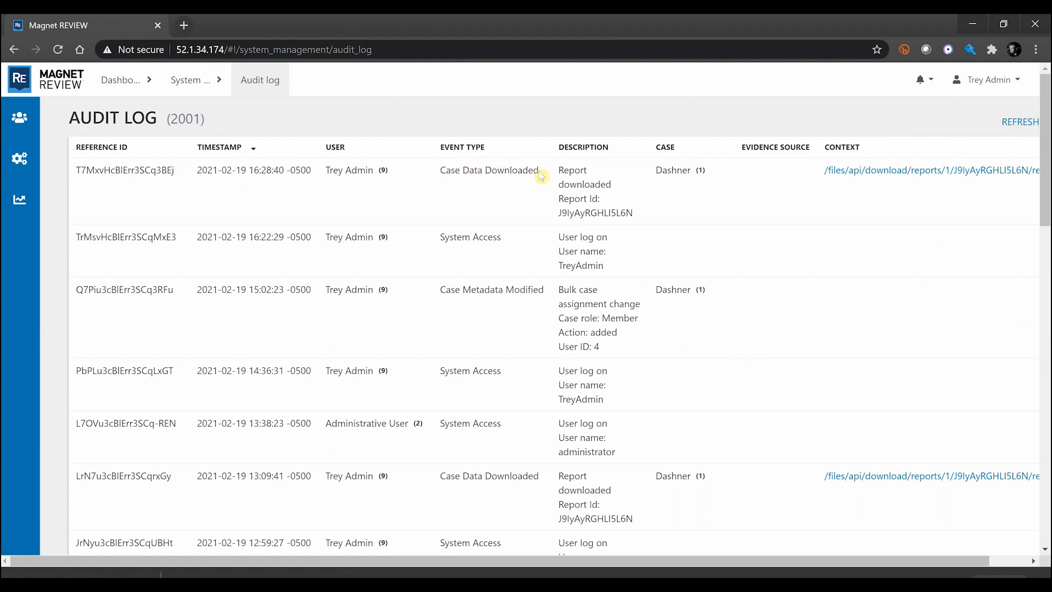
pyautogui.moveTo(580, 212)
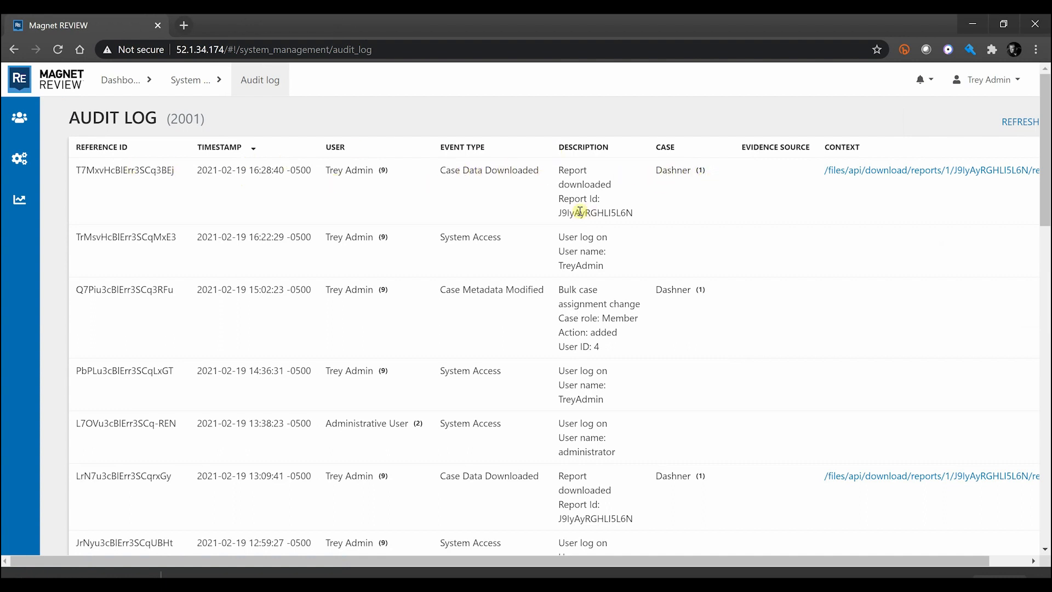
pyautogui.doubleClick(594, 213)
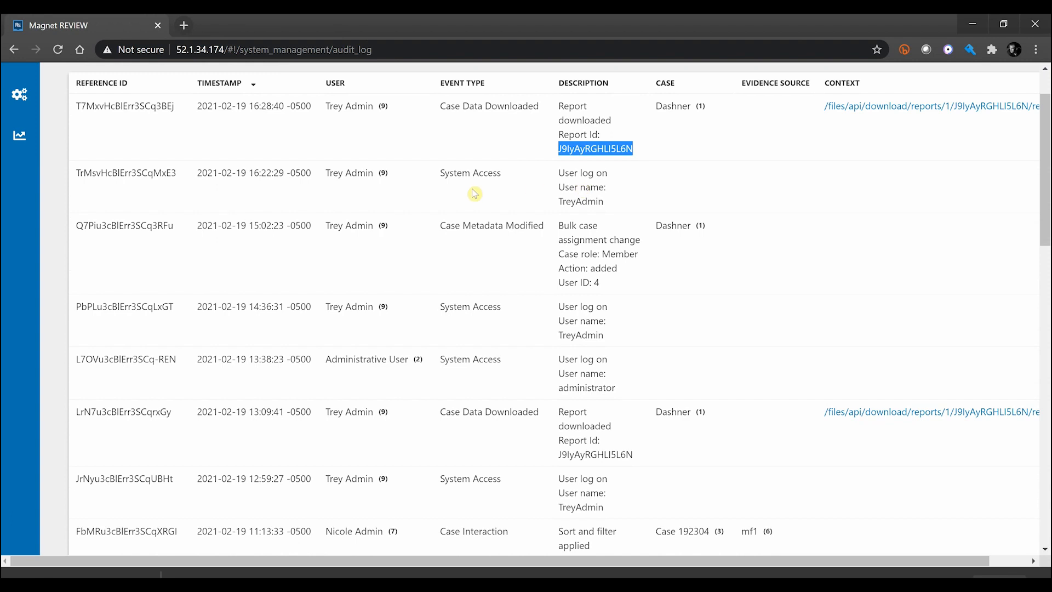
pyautogui.moveTo(555, 183)
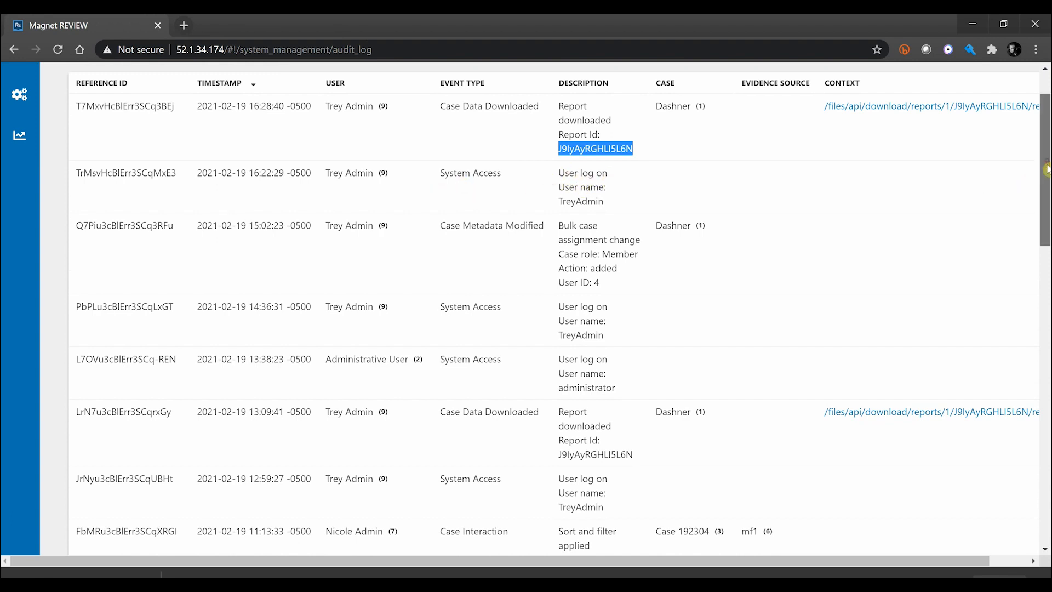
pyautogui.scroll(-3)
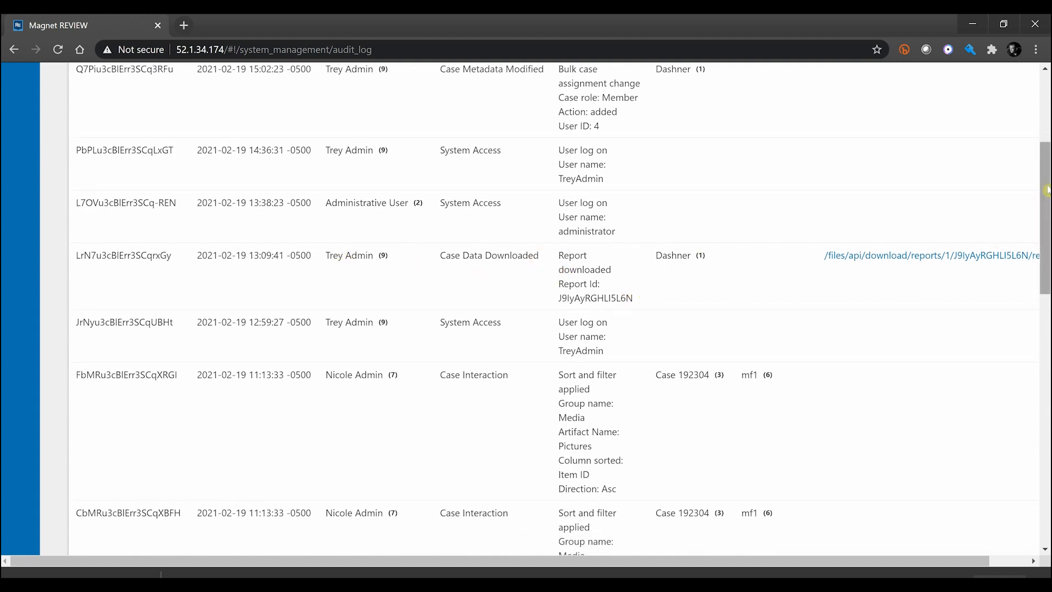
pyautogui.scroll(-3)
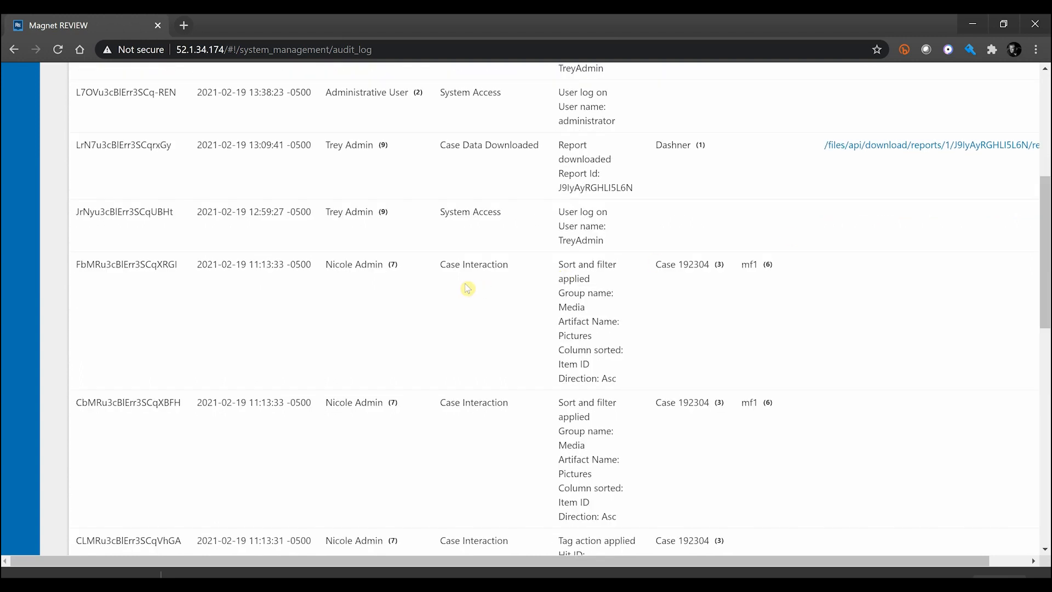
pyautogui.moveTo(360, 275)
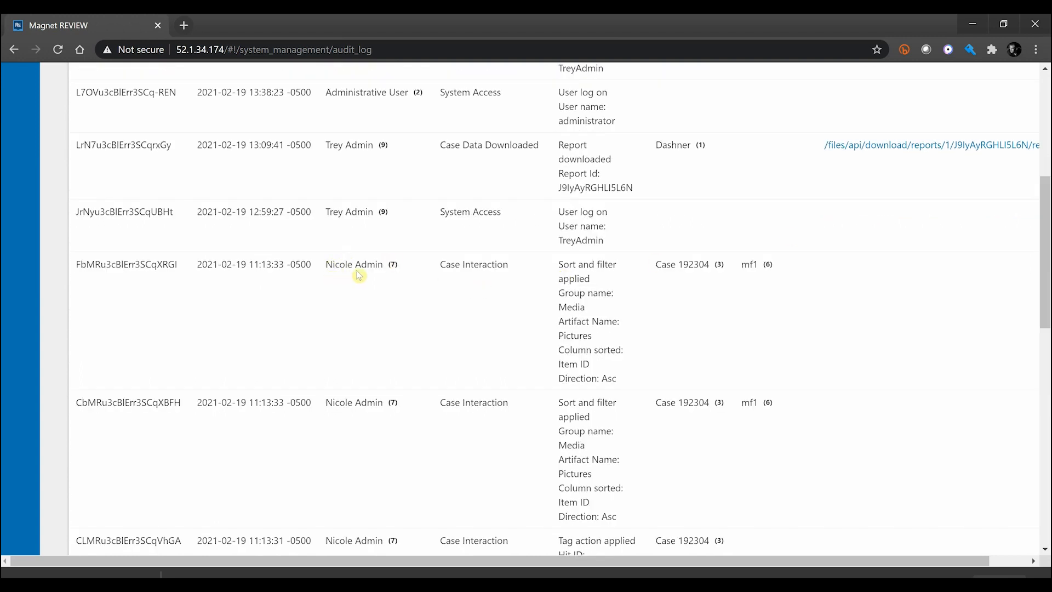
pyautogui.moveTo(661, 285)
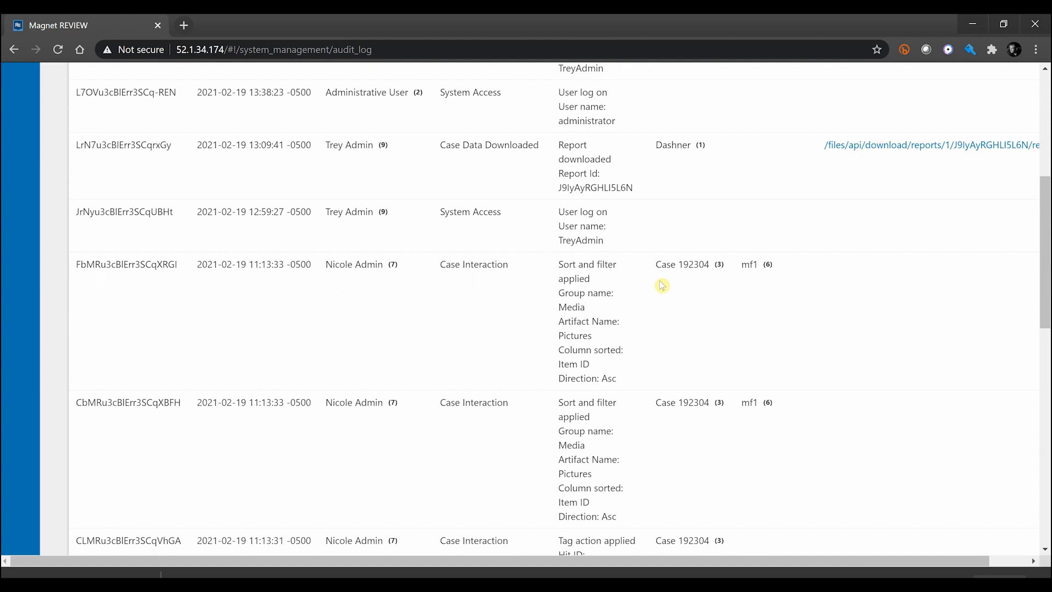
pyautogui.moveTo(594, 299)
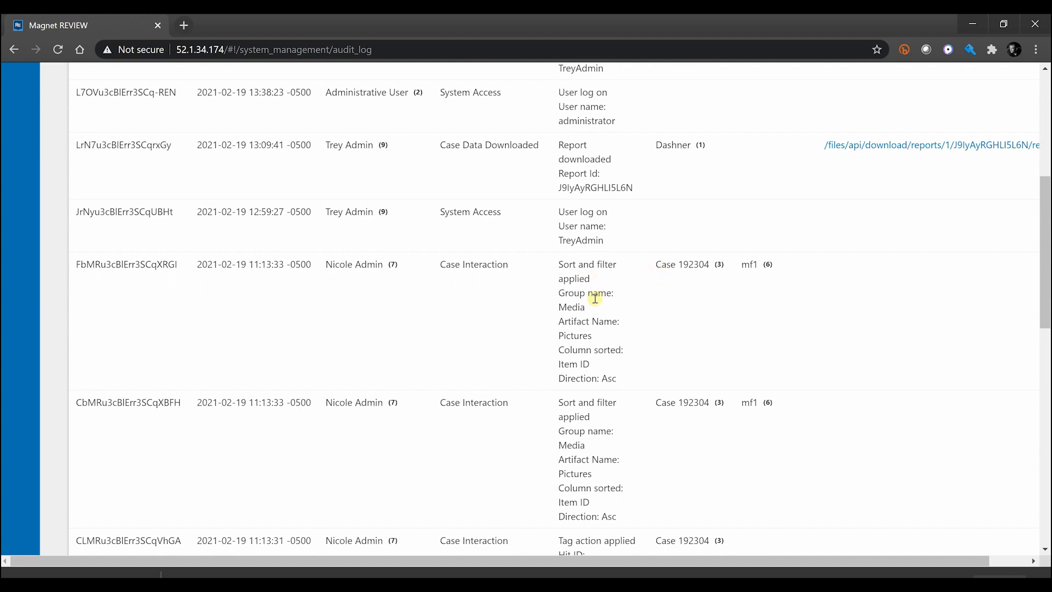
pyautogui.moveTo(1037, 248)
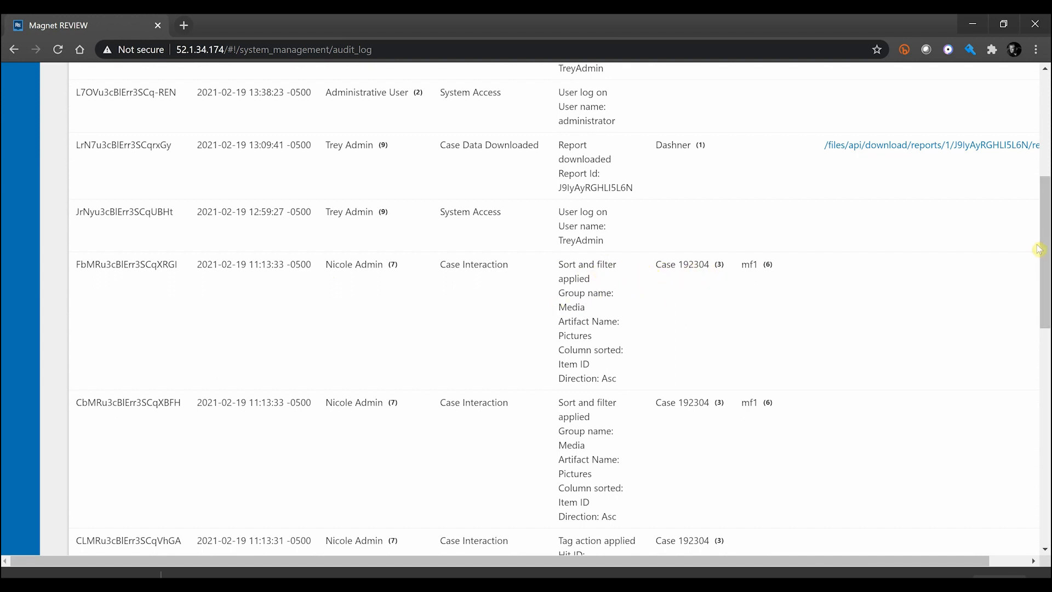
pyautogui.moveTo(643, 270)
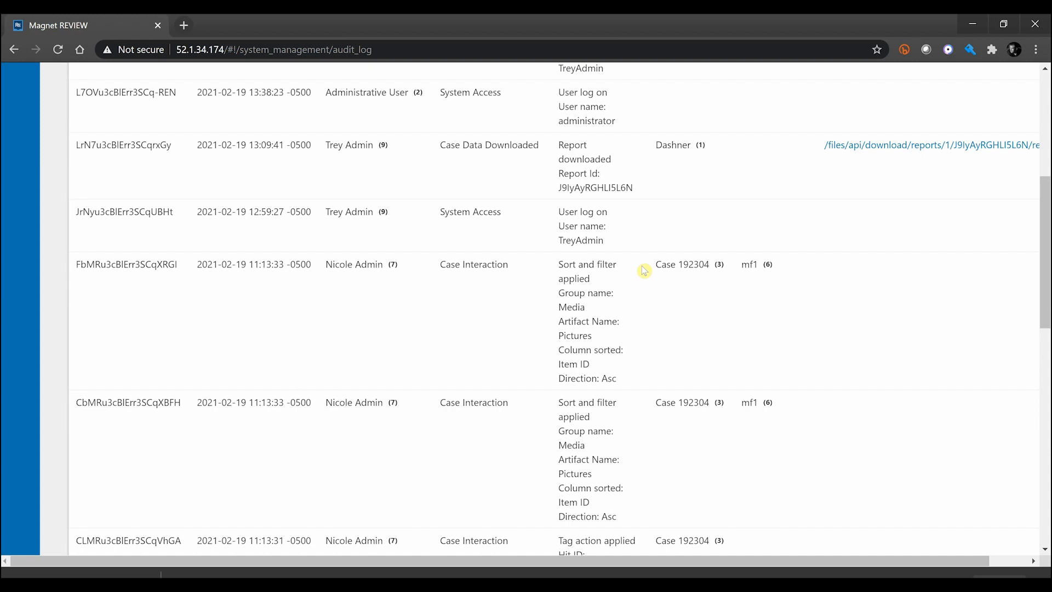
pyautogui.scroll(3)
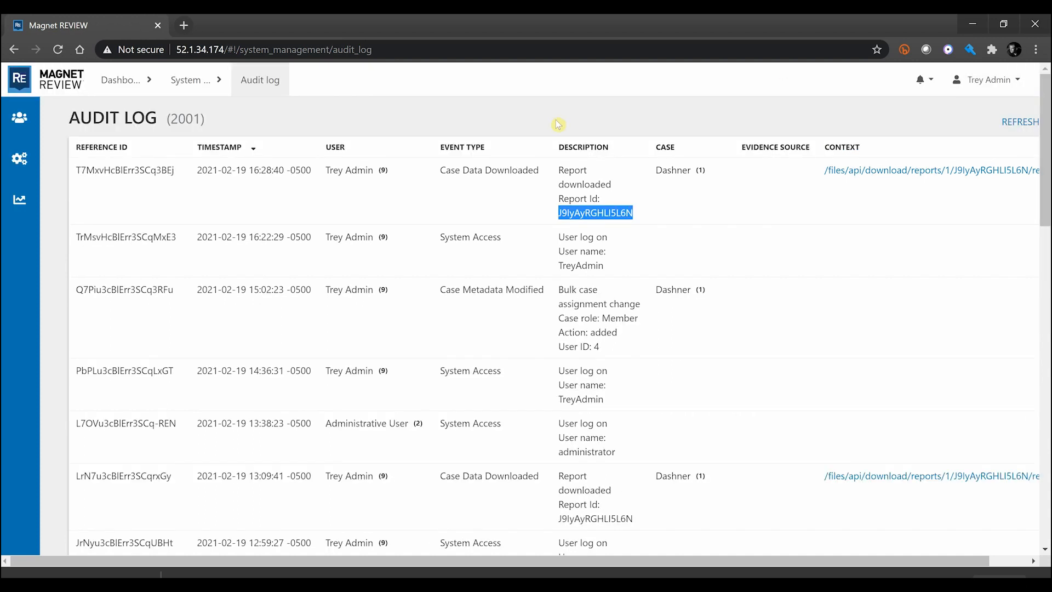
pyautogui.click(120, 79)
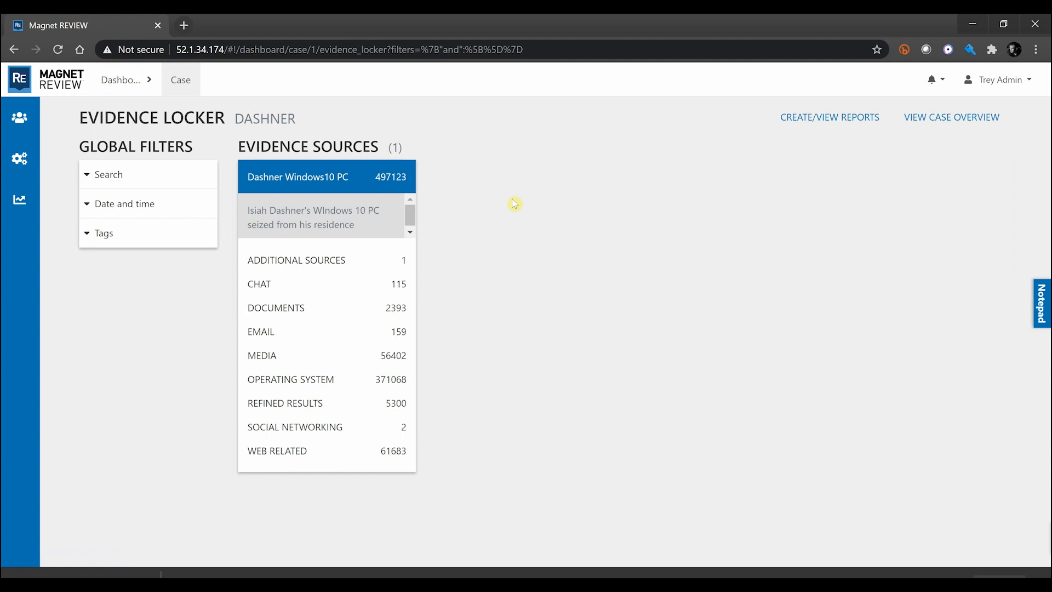
pyautogui.moveTo(943, 118)
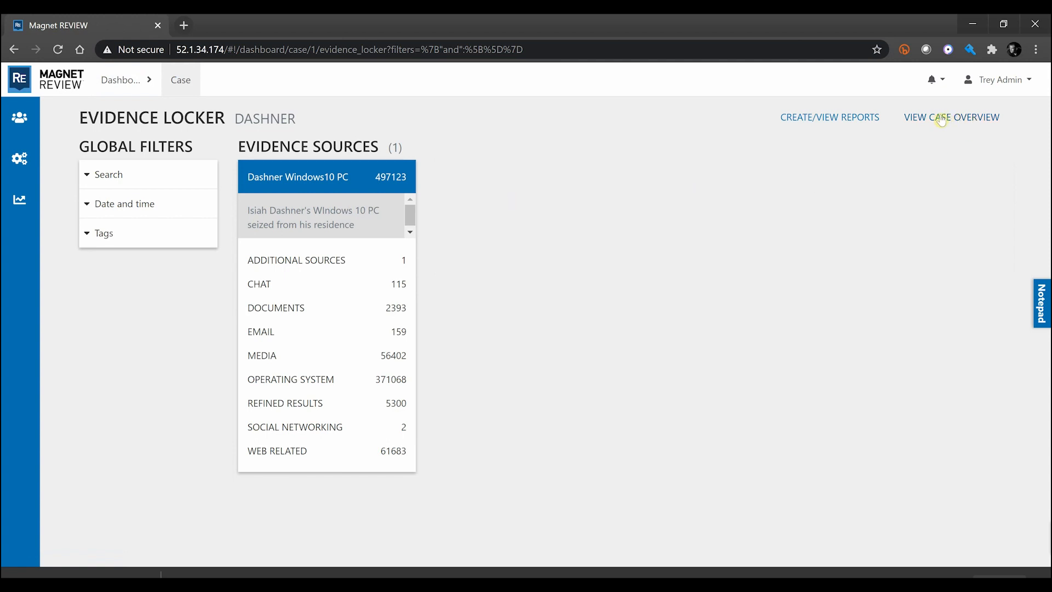
# View the Dashner overview's description, three tags, case manager and member
pyautogui.click(951, 117)
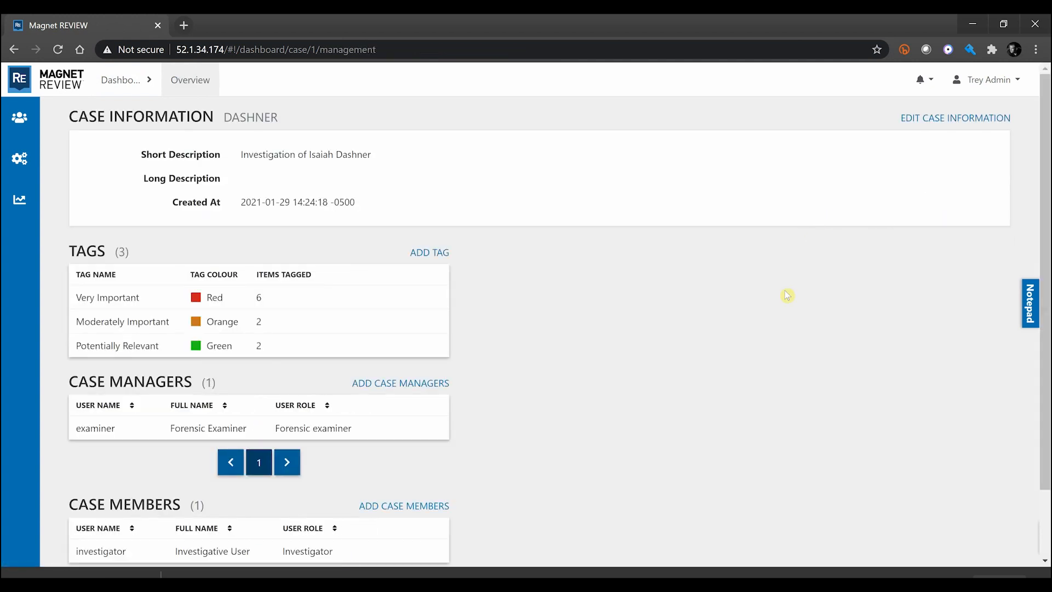
pyautogui.moveTo(301, 177)
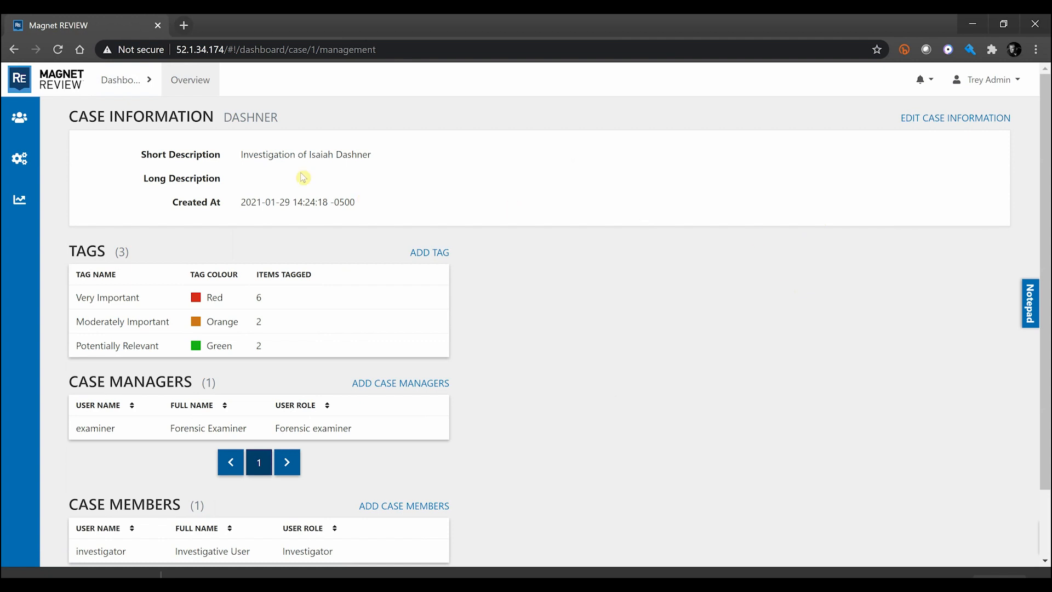
pyautogui.moveTo(306, 202)
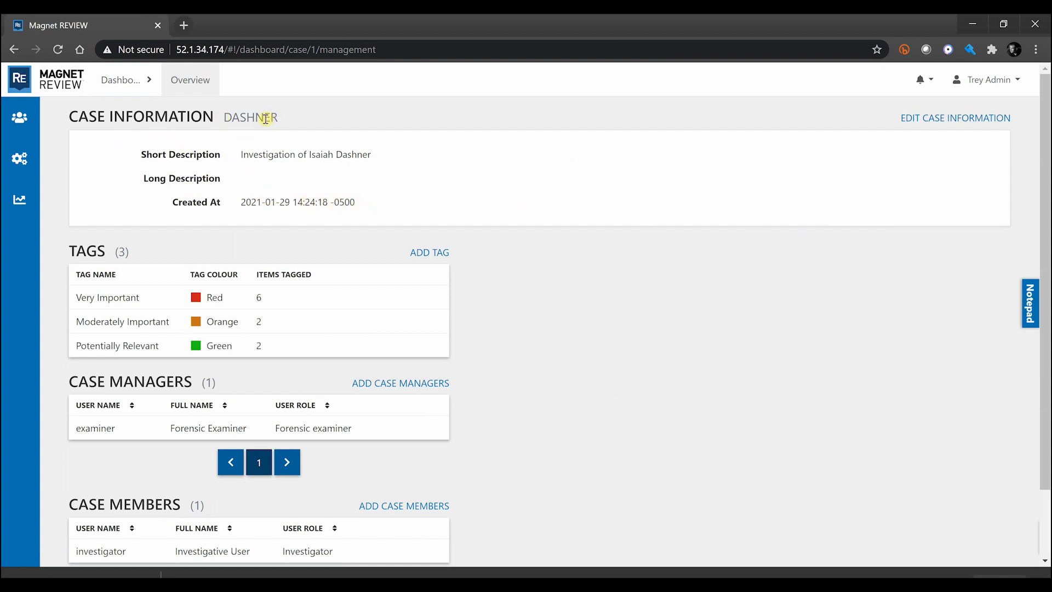
pyautogui.scroll(-3)
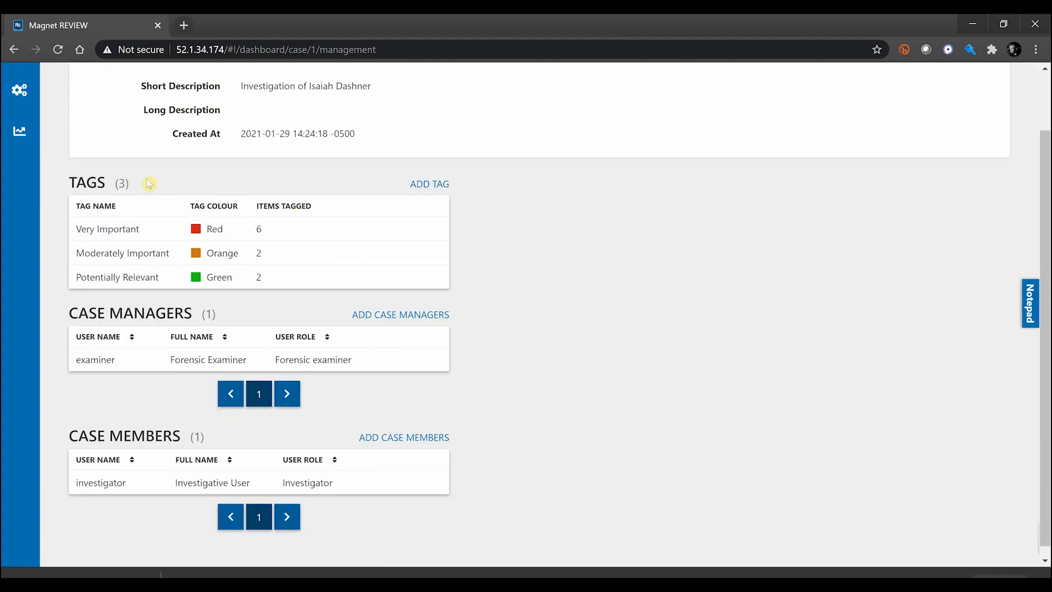
pyautogui.moveTo(515, 201)
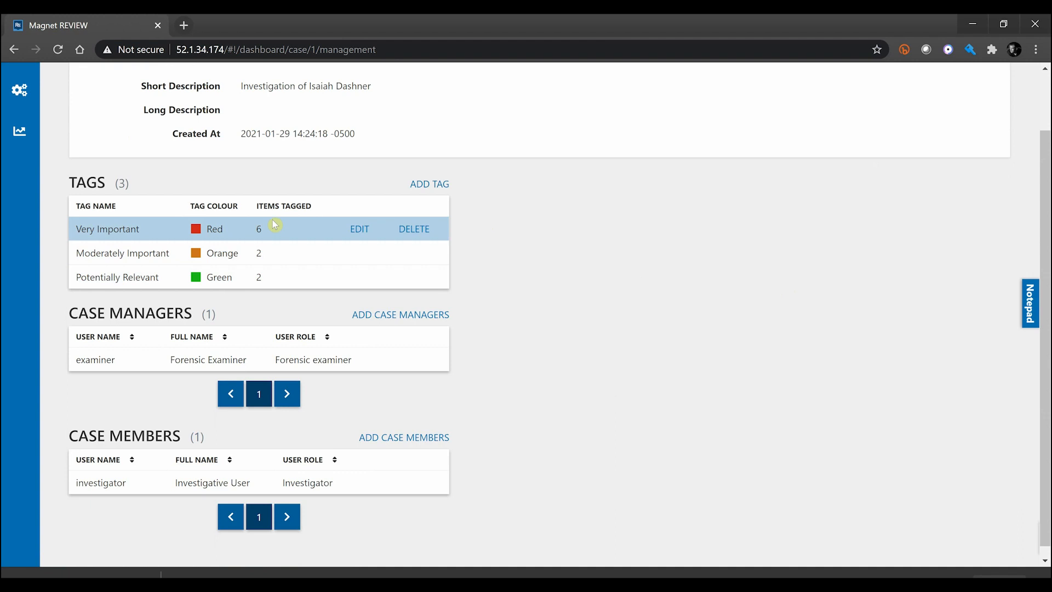
pyautogui.moveTo(554, 221)
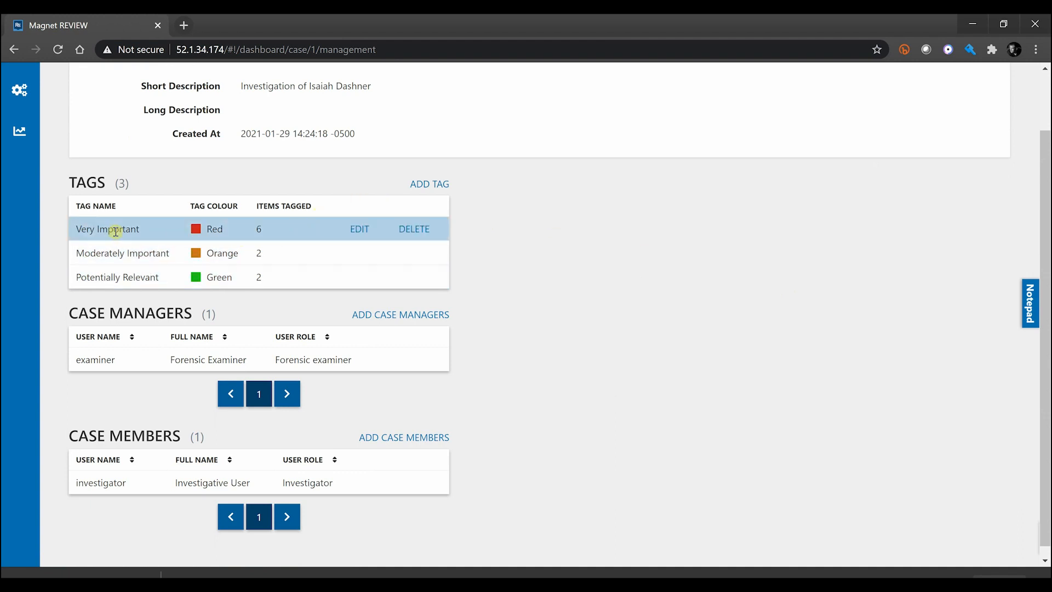
pyautogui.moveTo(577, 254)
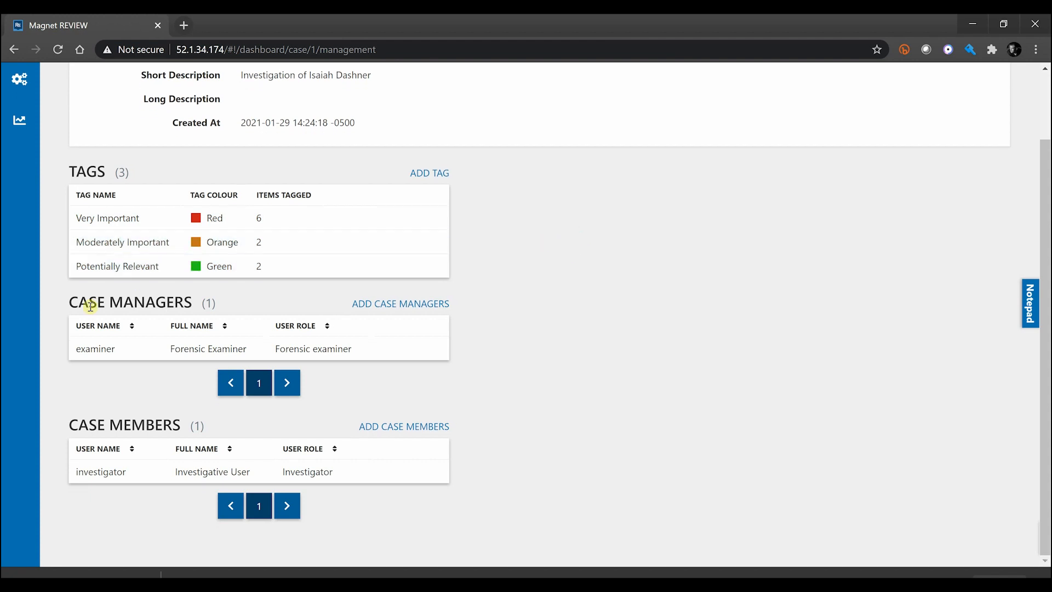
pyautogui.moveTo(191, 430)
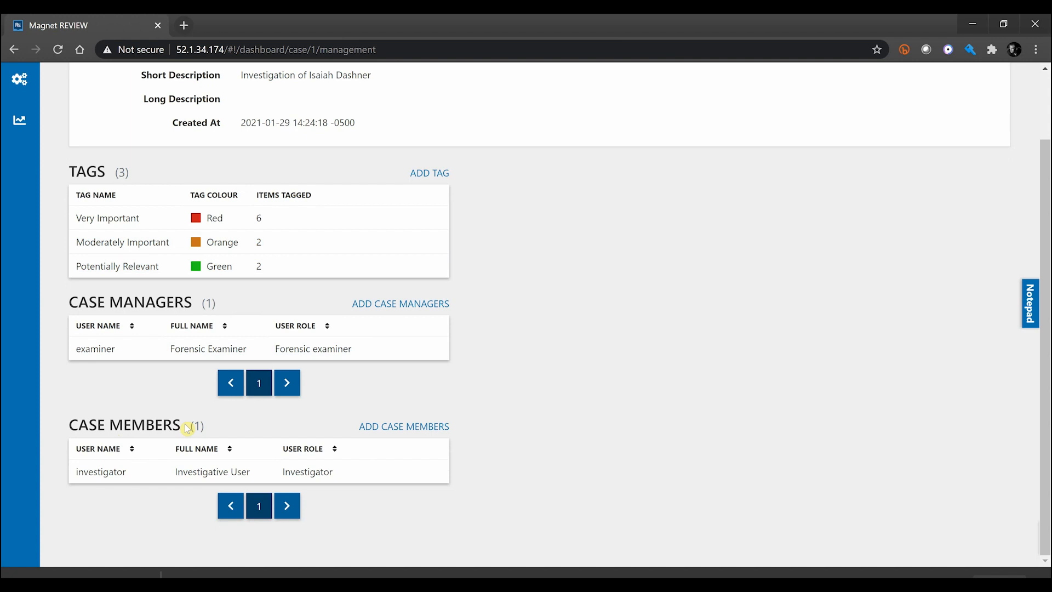
pyautogui.moveTo(271, 411)
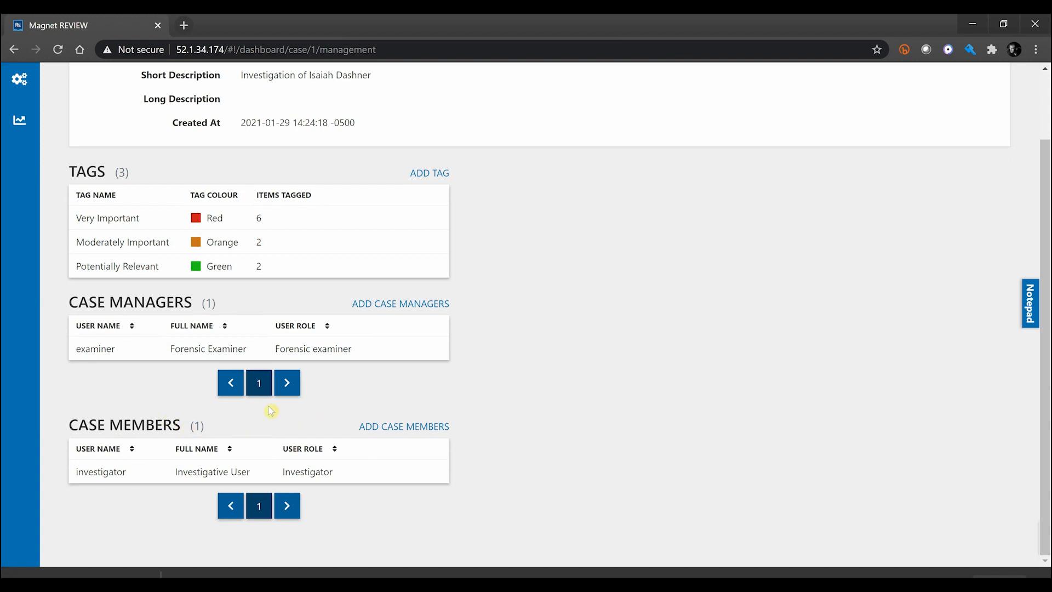
pyautogui.moveTo(274, 419)
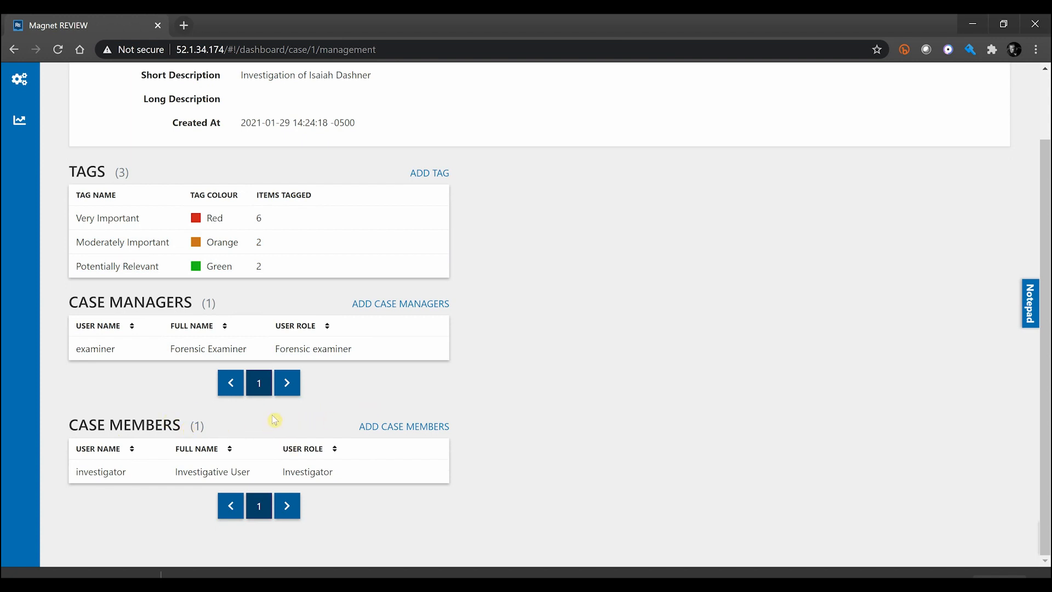
pyautogui.moveTo(393, 426)
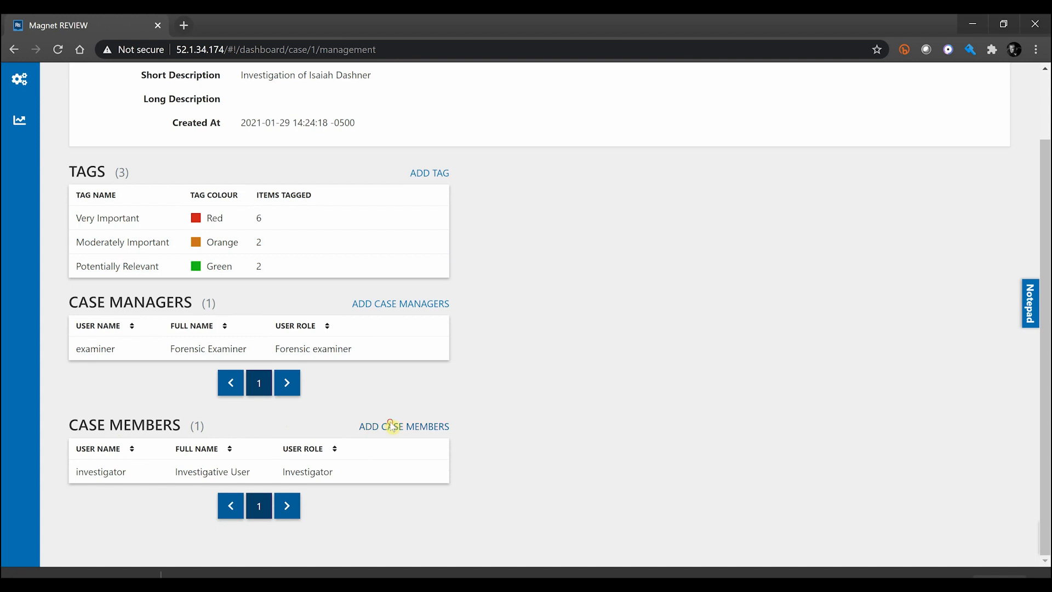
pyautogui.click(403, 426)
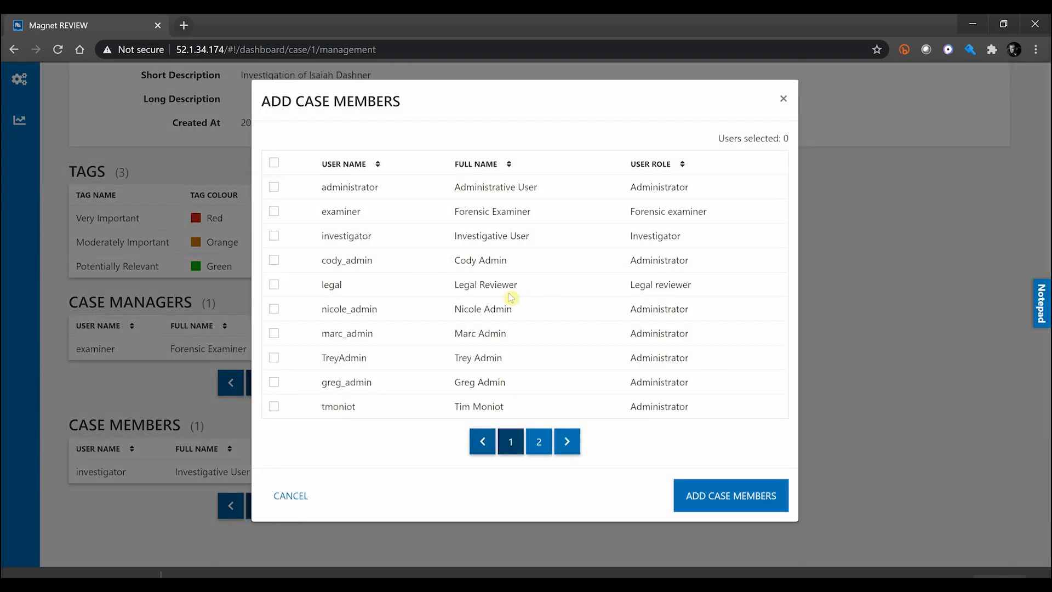
pyautogui.moveTo(269, 426)
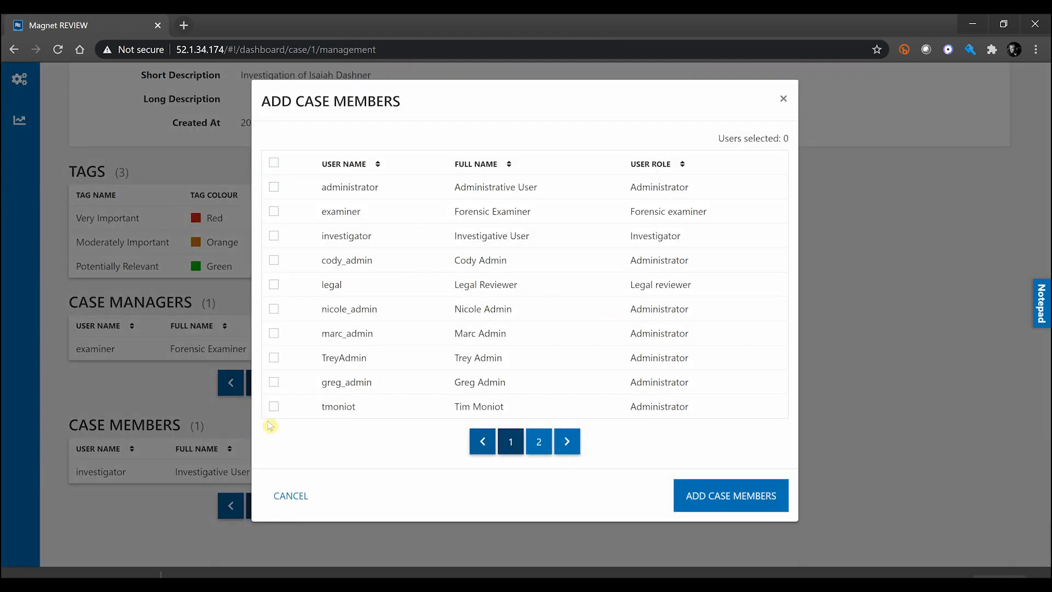
pyautogui.click(273, 406)
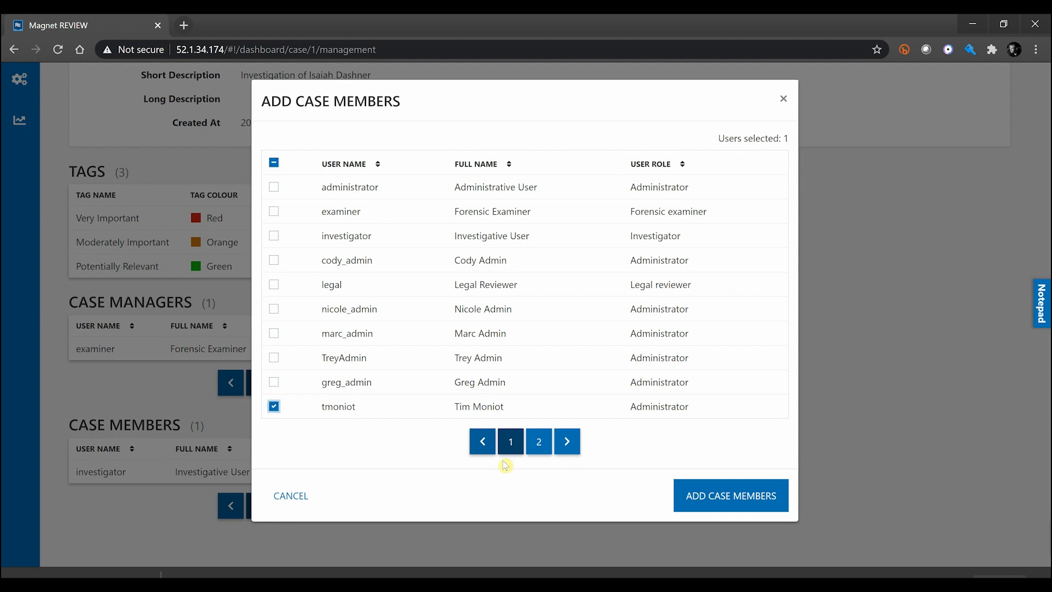
pyautogui.click(731, 496)
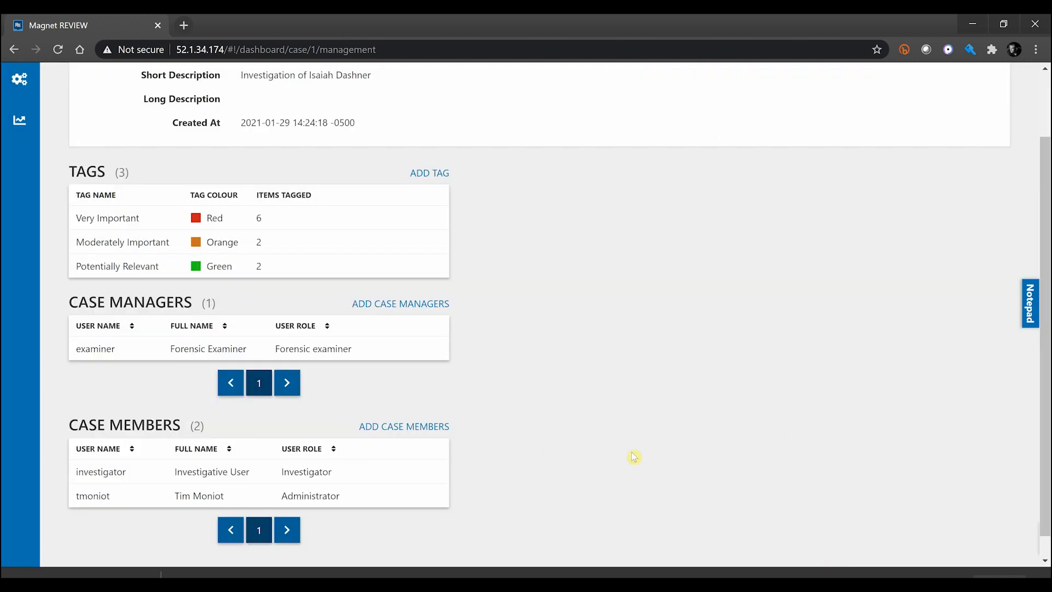
pyautogui.moveTo(484, 465)
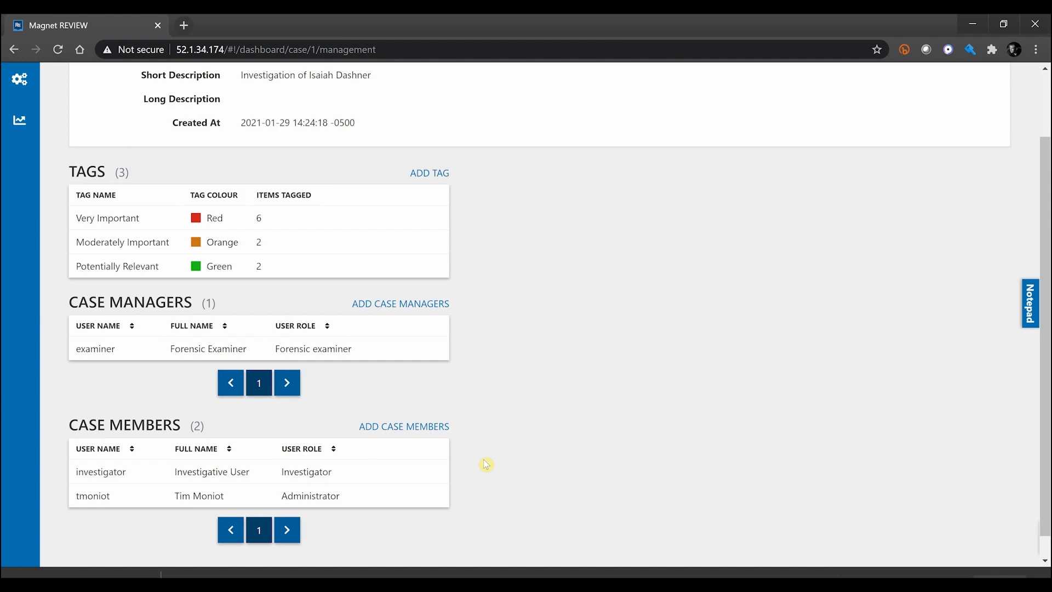
pyautogui.moveTo(597, 298)
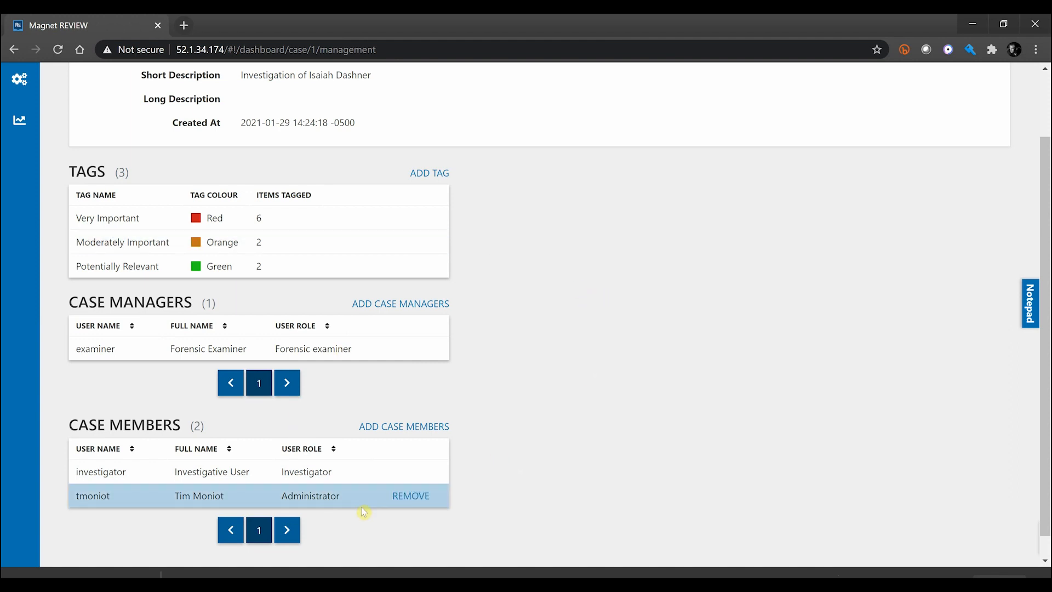
pyautogui.click(410, 495)
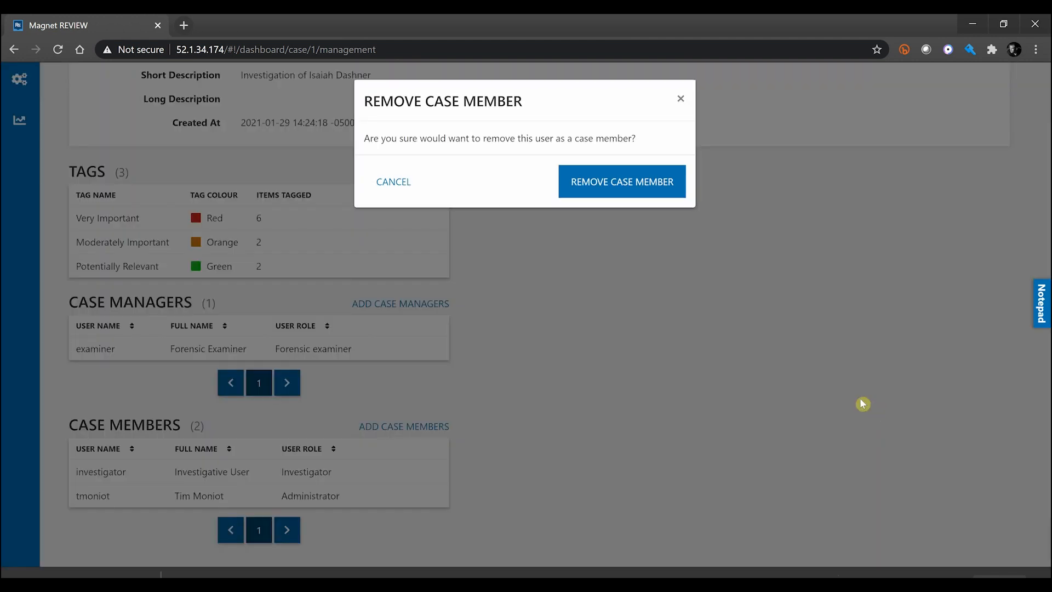
pyautogui.click(393, 182)
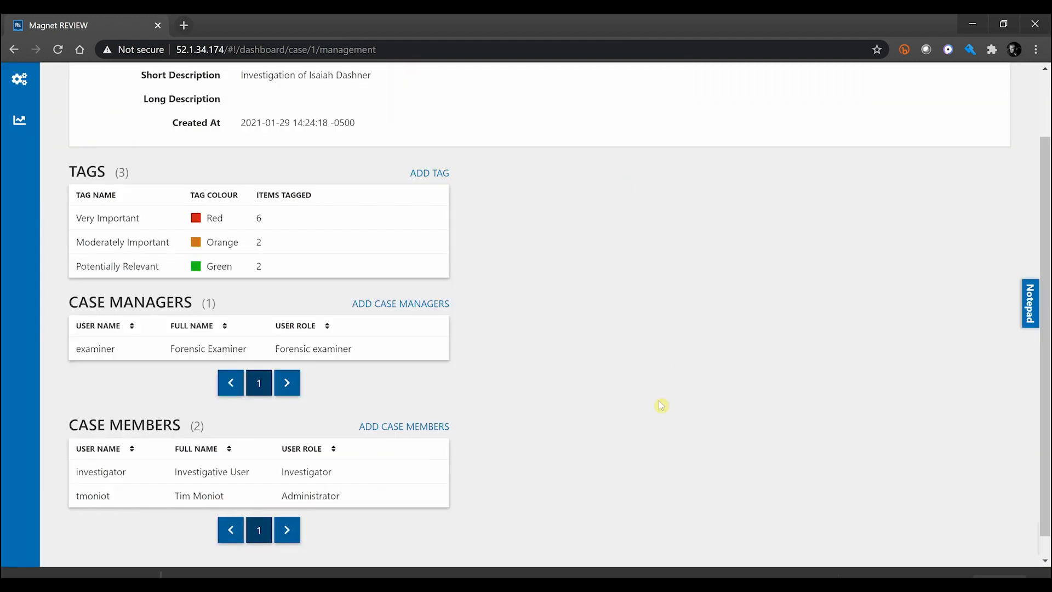